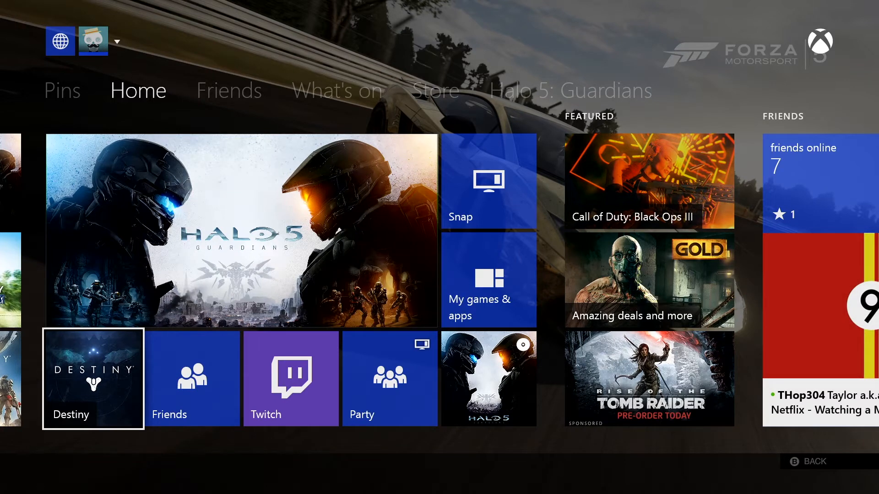
- Bring up the redesigned Home screen with Destiny as the featured tile
left_click(241, 230)
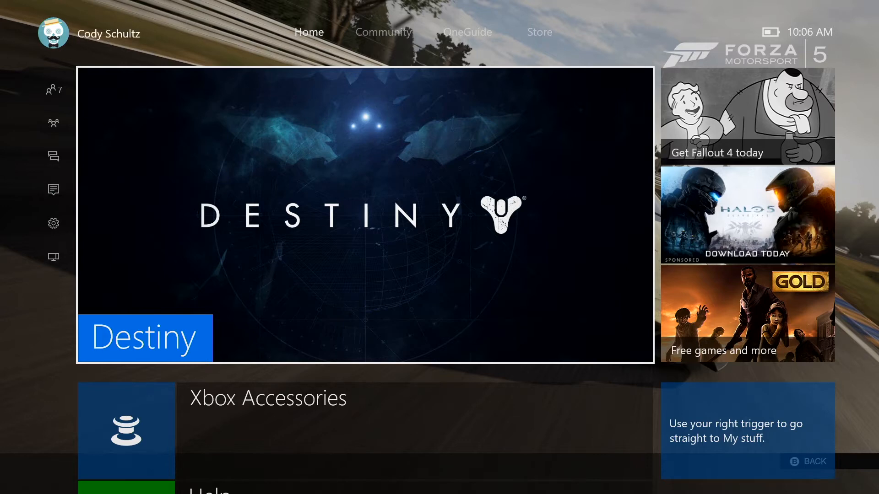
- Scroll down the Home list and launch Media Player, showing its USB drive and media server sources
scroll("down", 3)
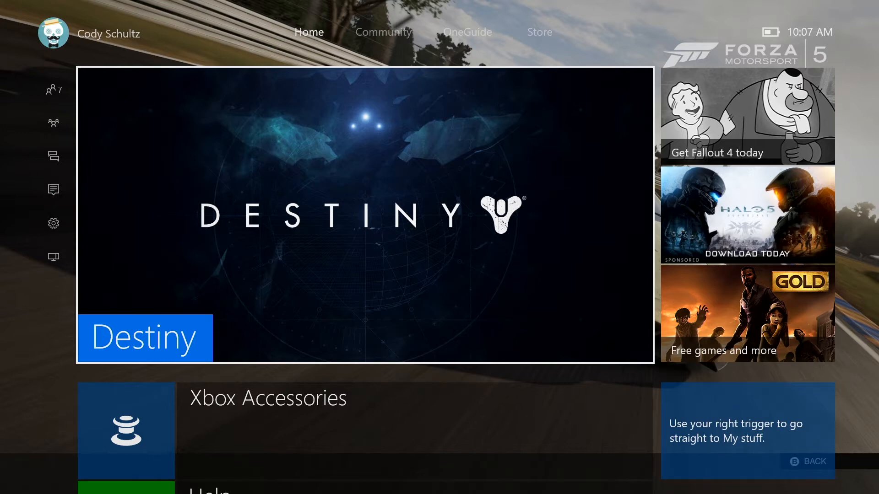
scroll("down", 3)
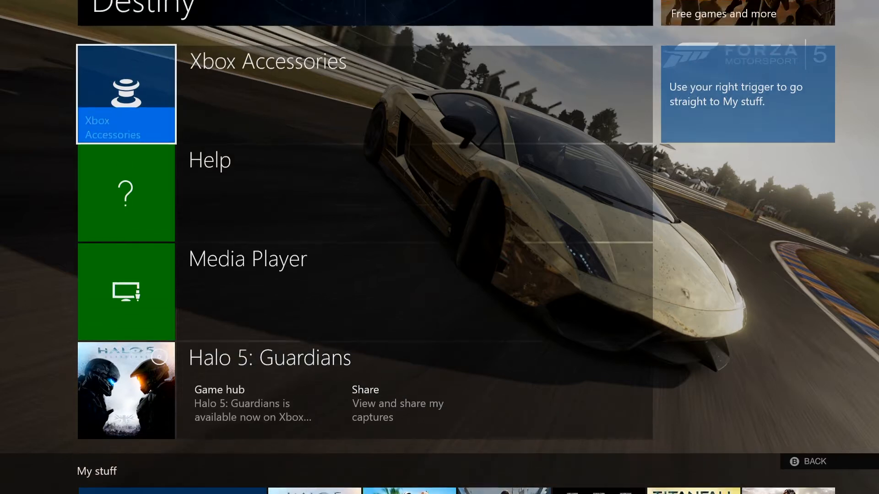
scroll("down", 3)
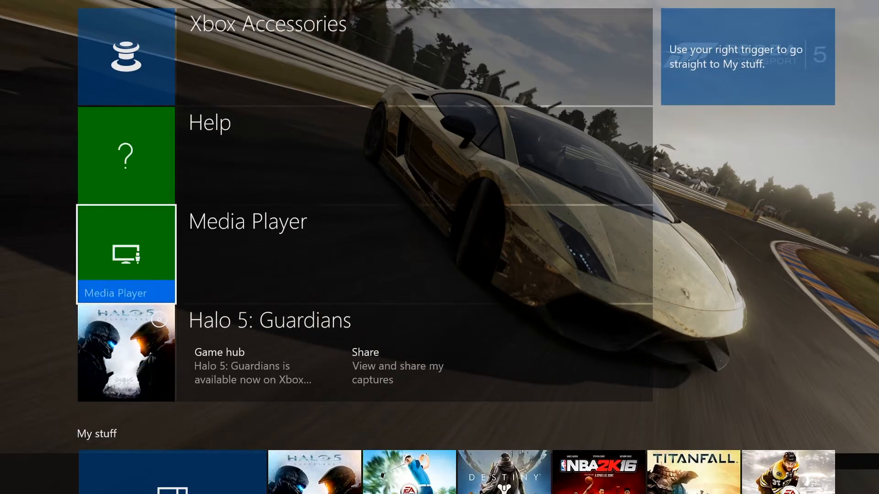
scroll("down", 3)
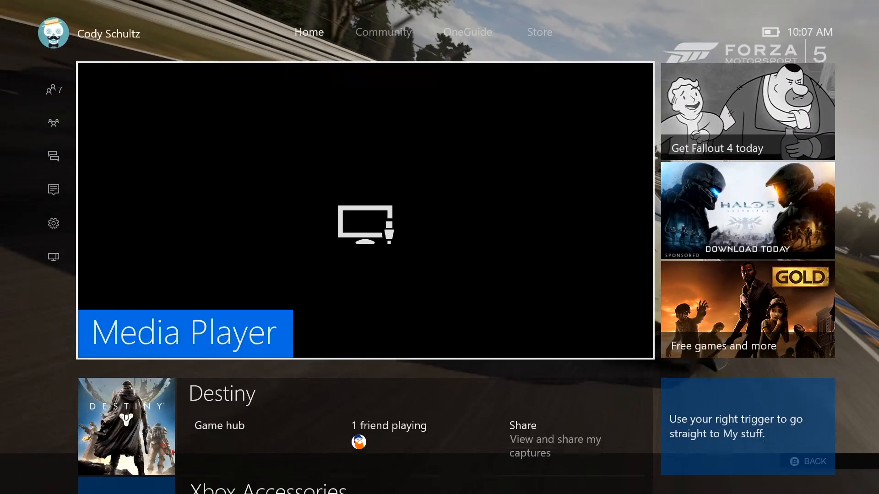
scroll("down", 3)
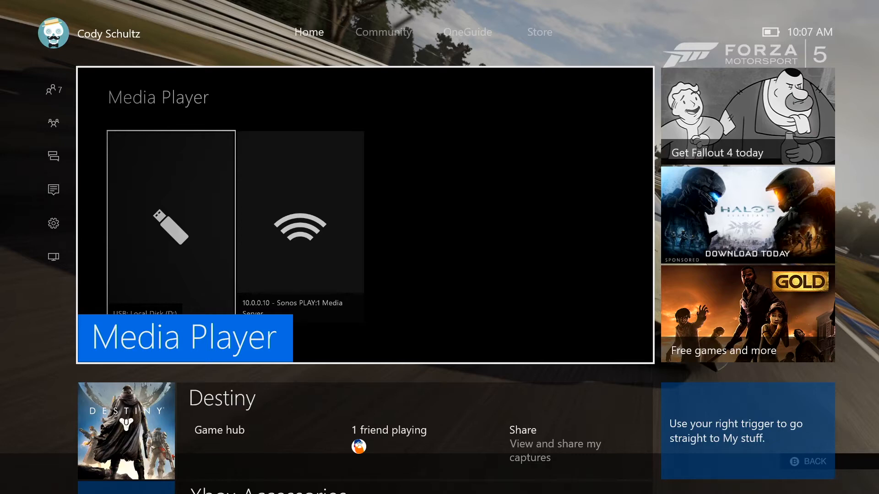
left_click(54, 89)
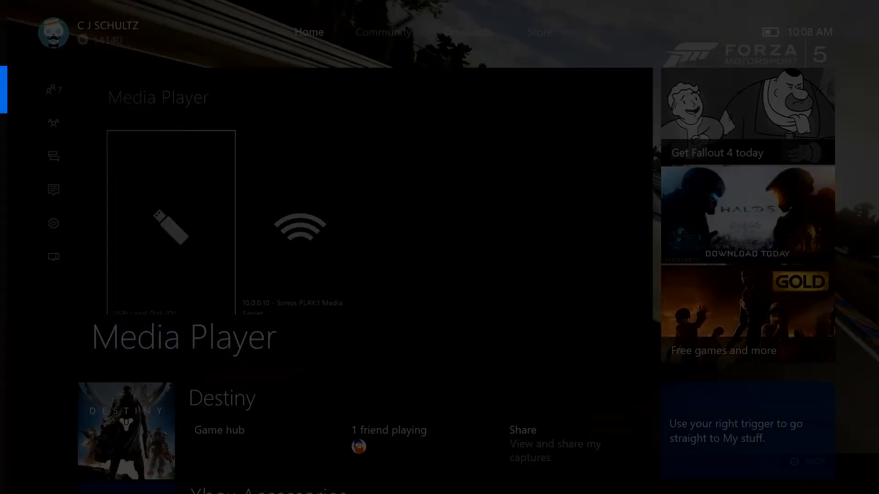
left_click(54, 90)
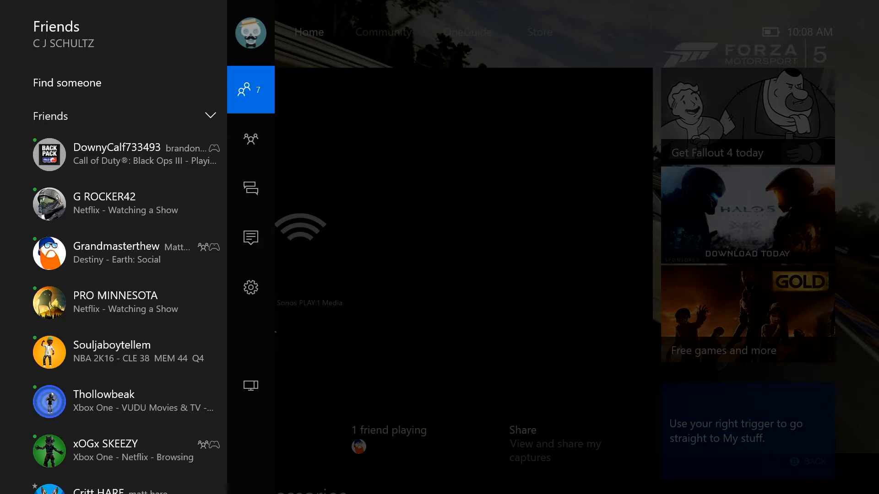
left_click(250, 139)
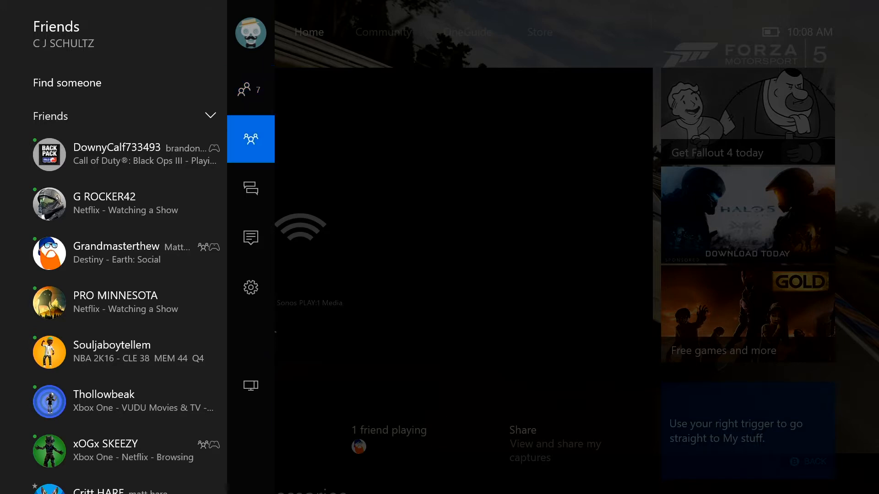
left_click(251, 238)
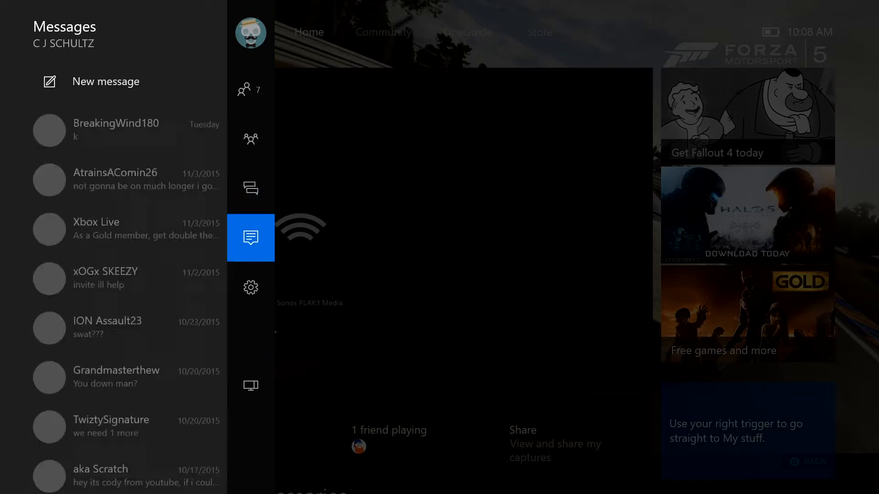
left_click(251, 288)
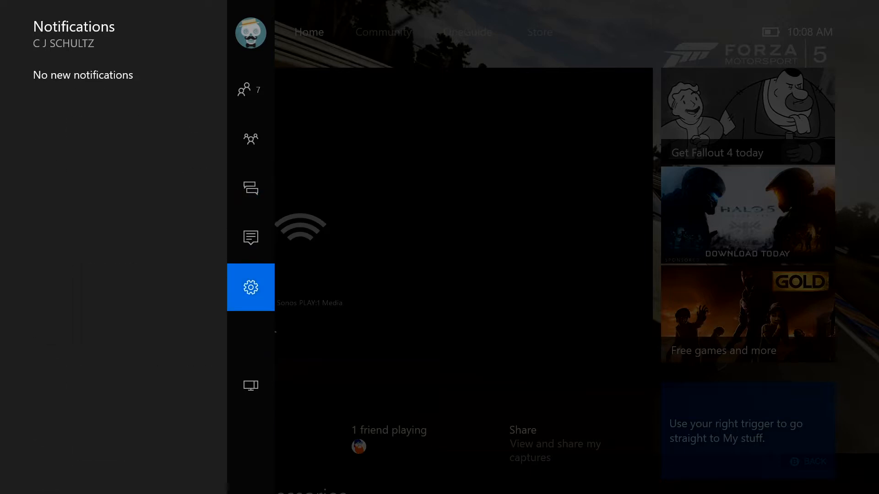
left_click(251, 386)
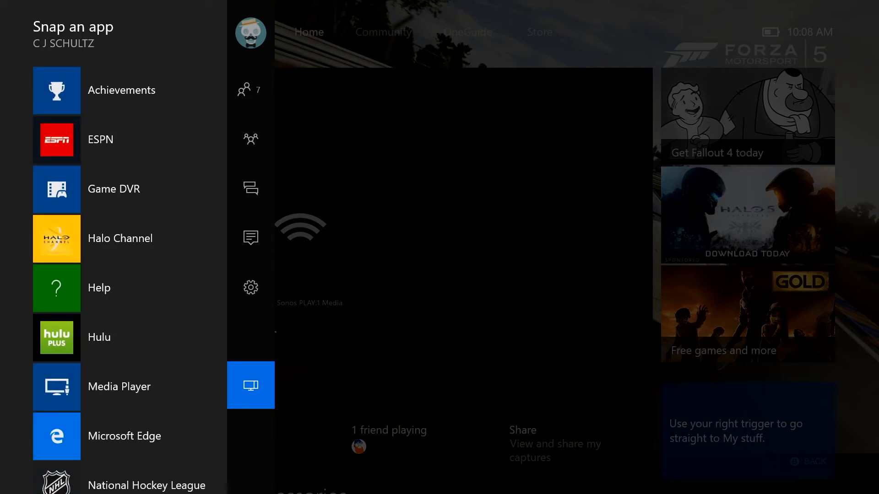
left_click(119, 386)
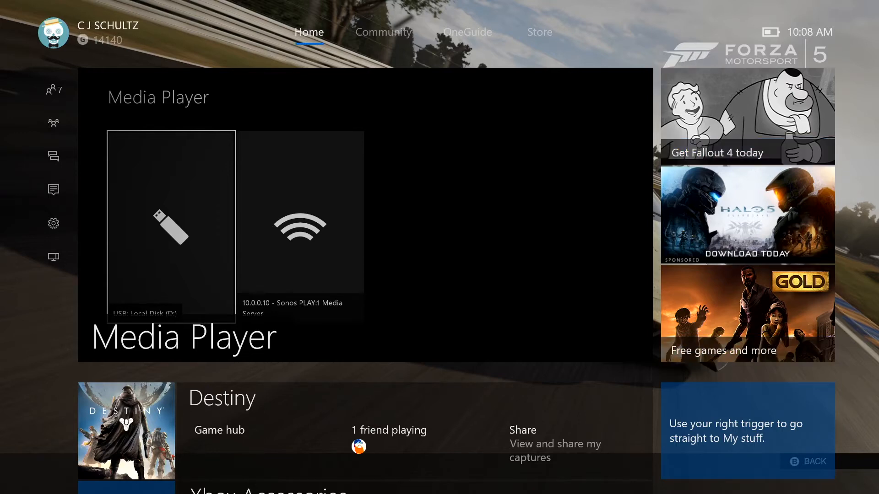
- Browse down the Community activity feed, then return to Home
left_click(383, 32)
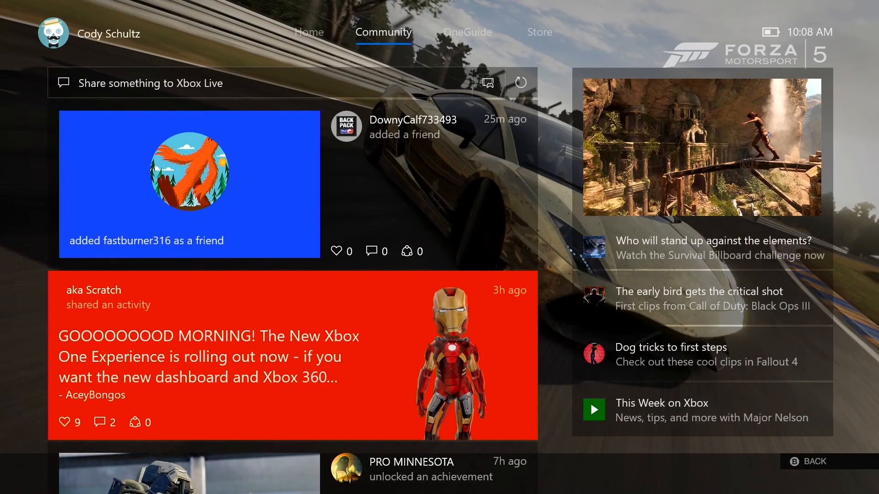
scroll("down", 3)
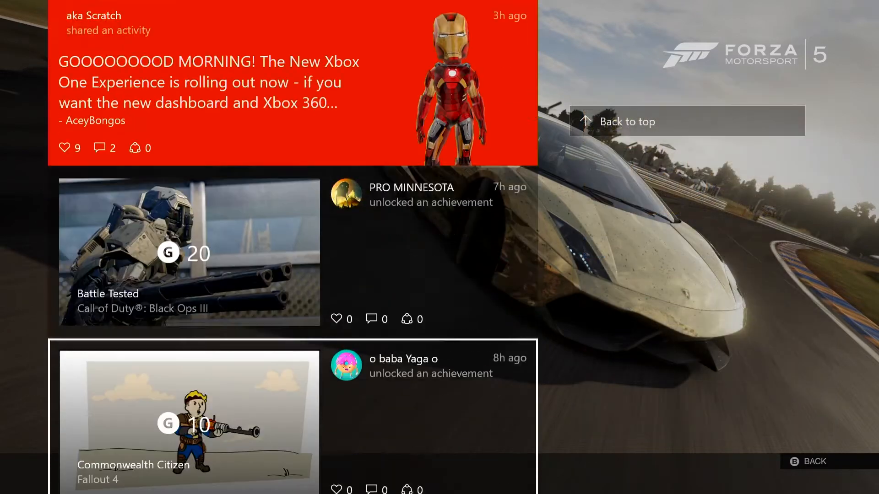
scroll("down", 3)
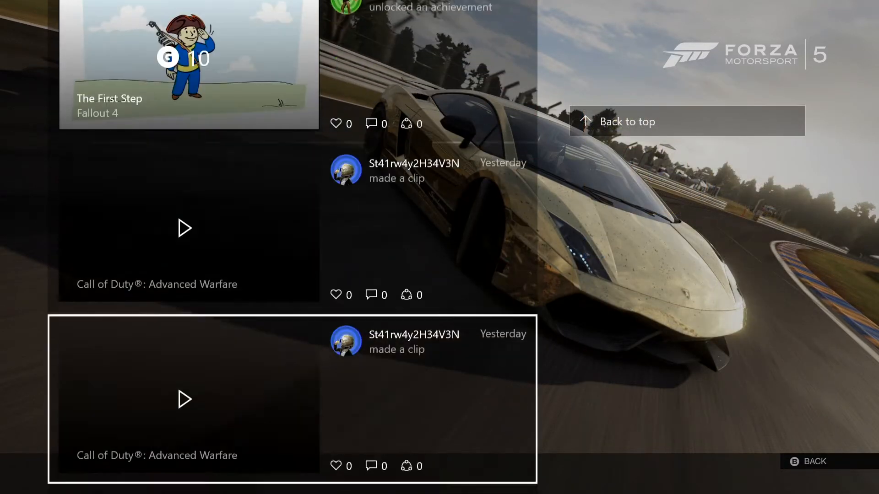
left_click(686, 121)
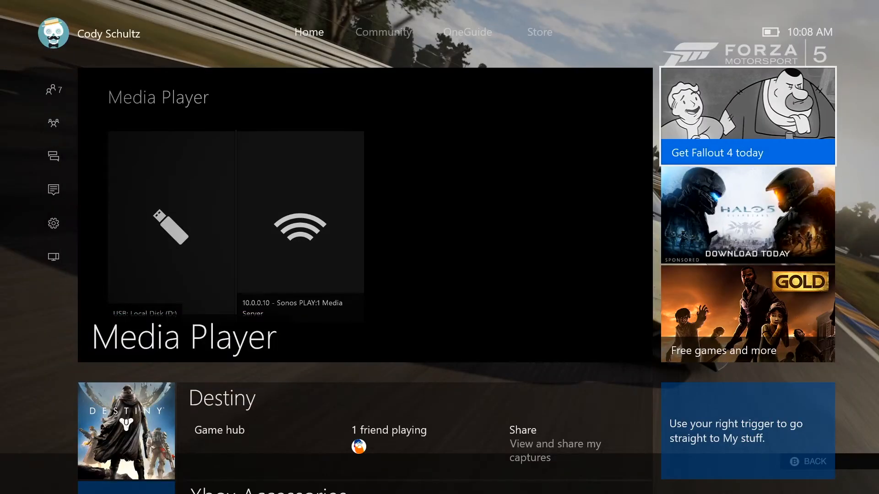
- Scroll the Community feed again, jump back to its top, and move on to OneGuide
left_click(383, 32)
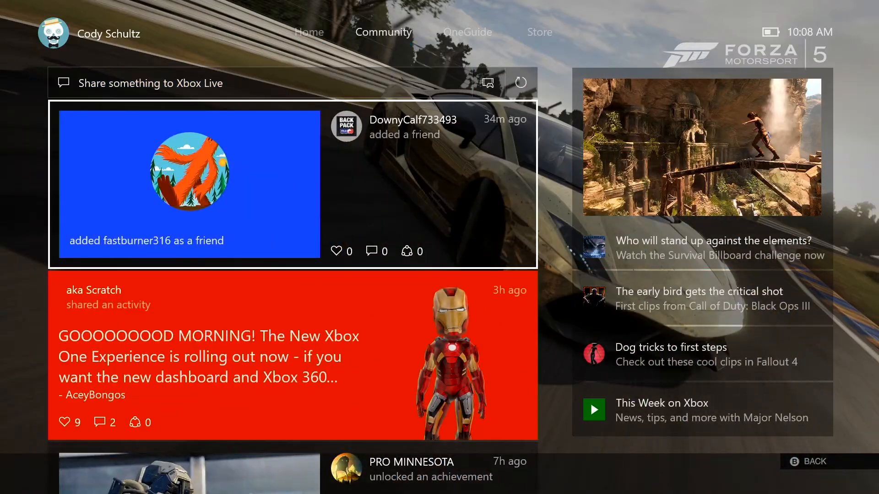
scroll("down", 3)
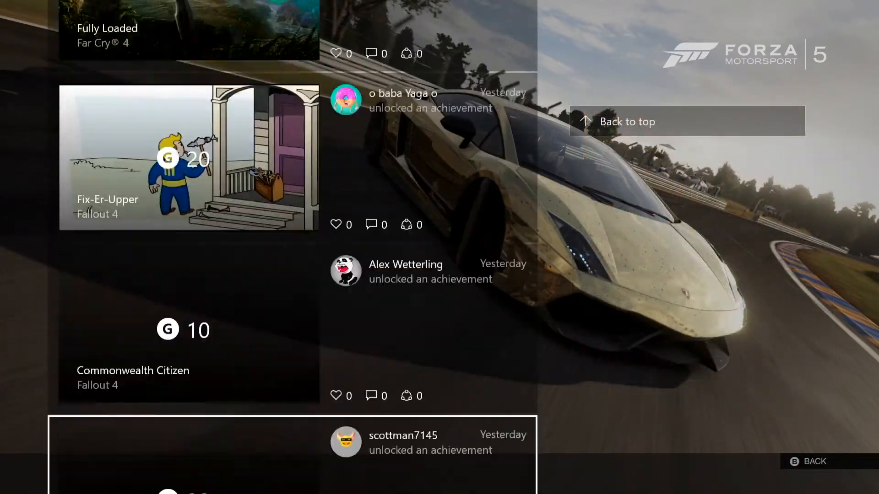
scroll("down", 3)
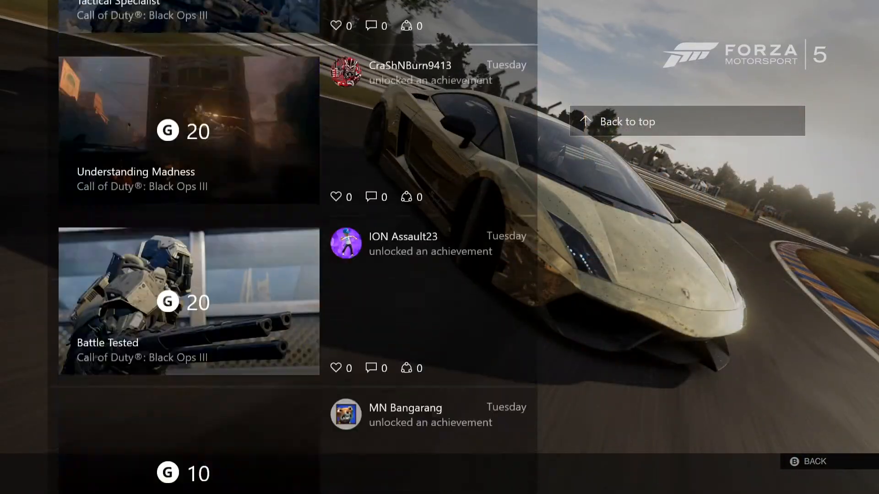
left_click(626, 121)
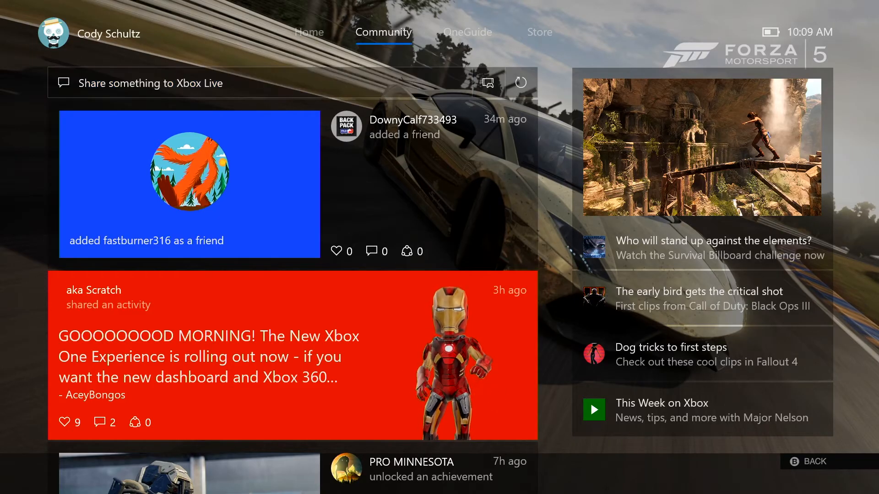
left_click(467, 33)
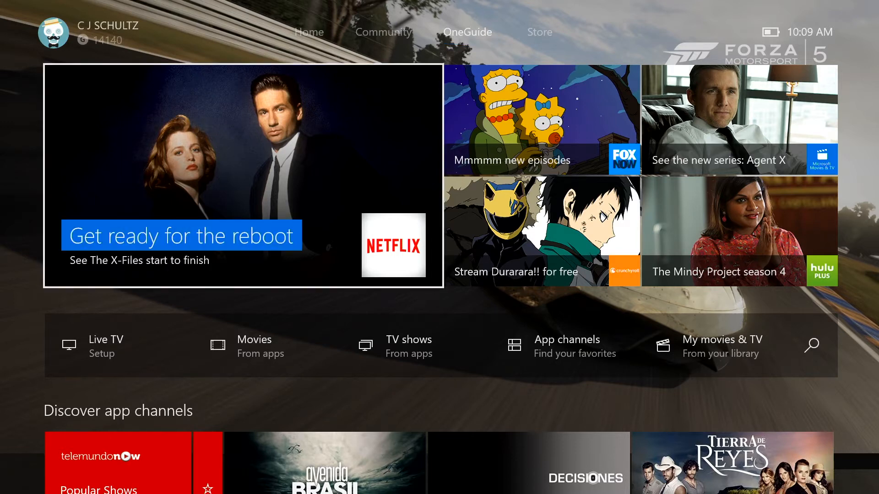
scroll("down", 3)
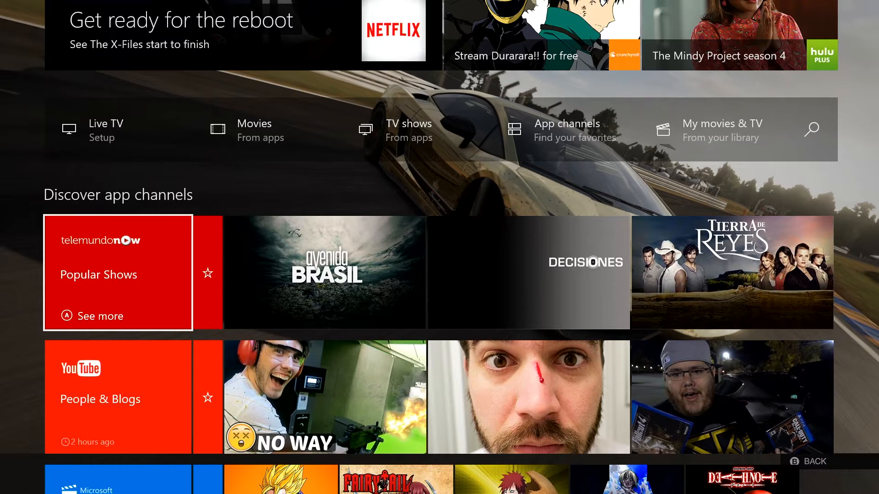
scroll("down", 3)
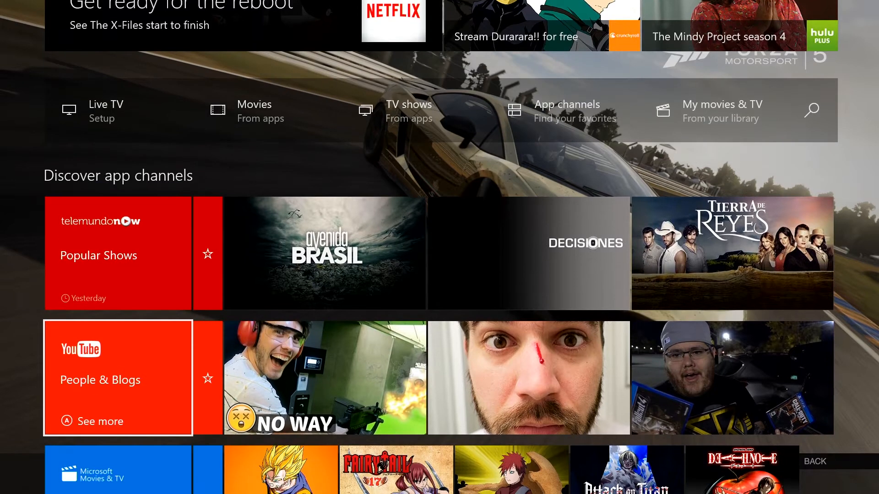
scroll("down", 3)
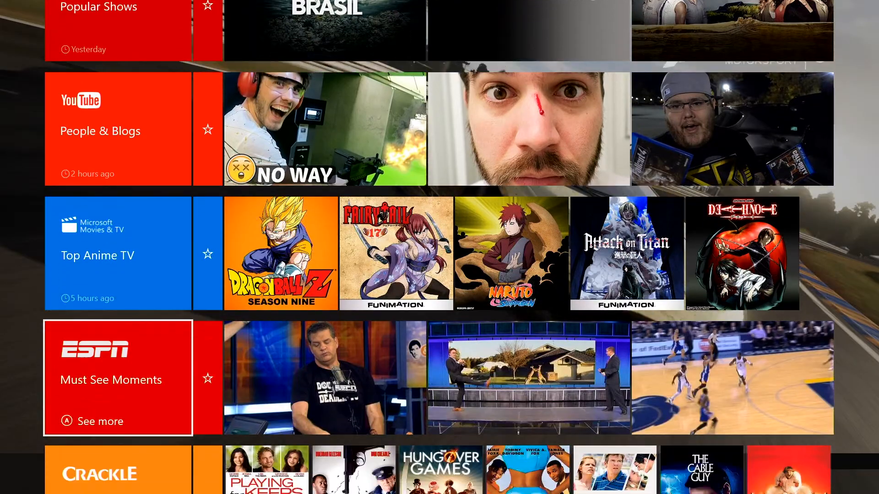
scroll("down", 3)
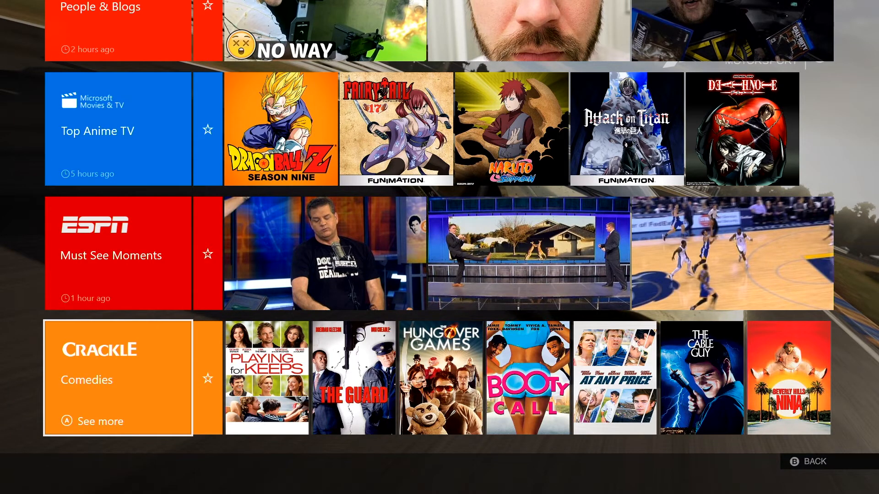
scroll("up", 3)
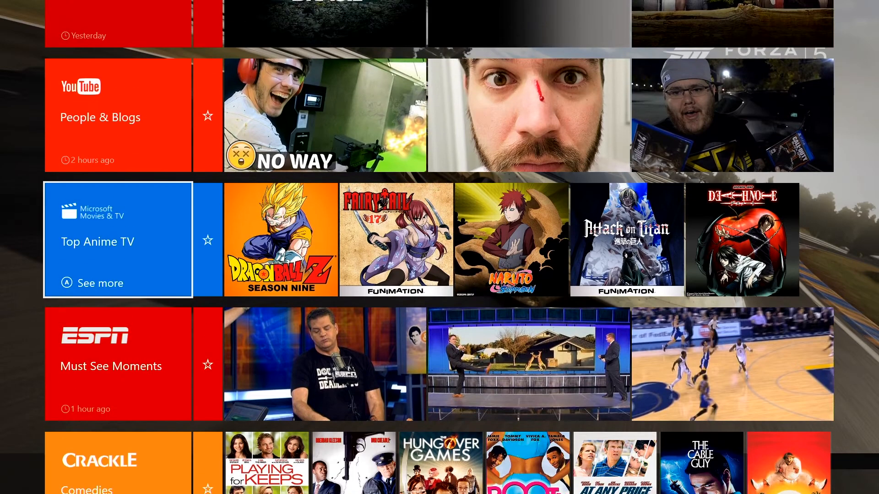
scroll("up", 3)
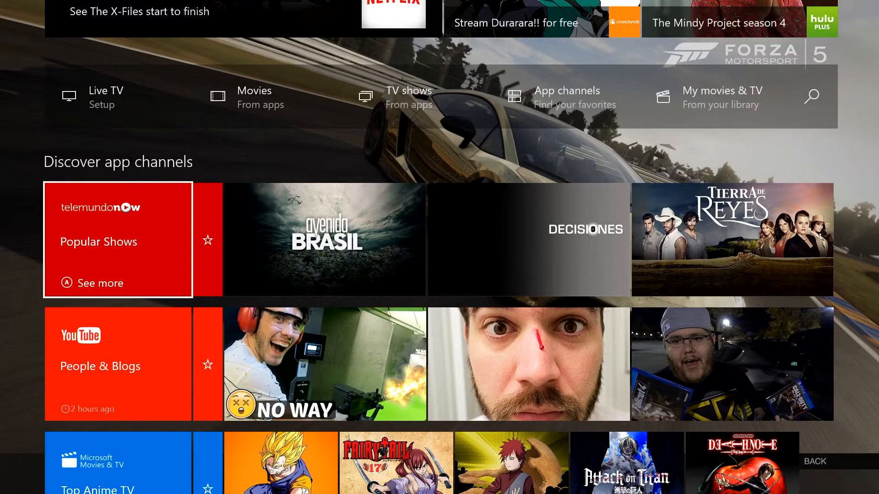
scroll("up", 3)
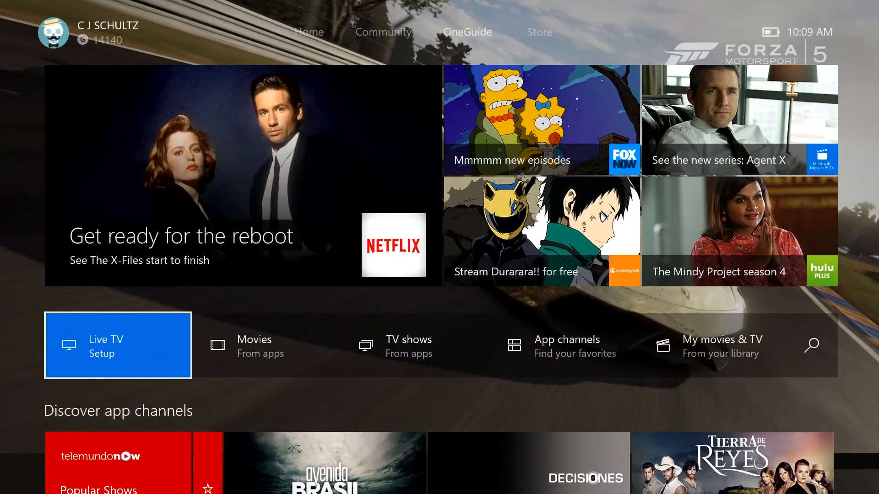
- Open the movies listing from the apps row and browse down through it
left_click(254, 346)
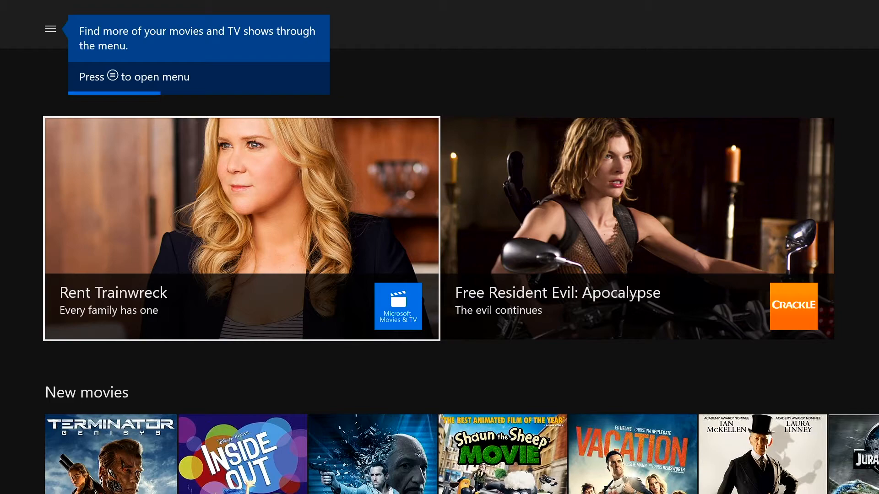
scroll("down", 3)
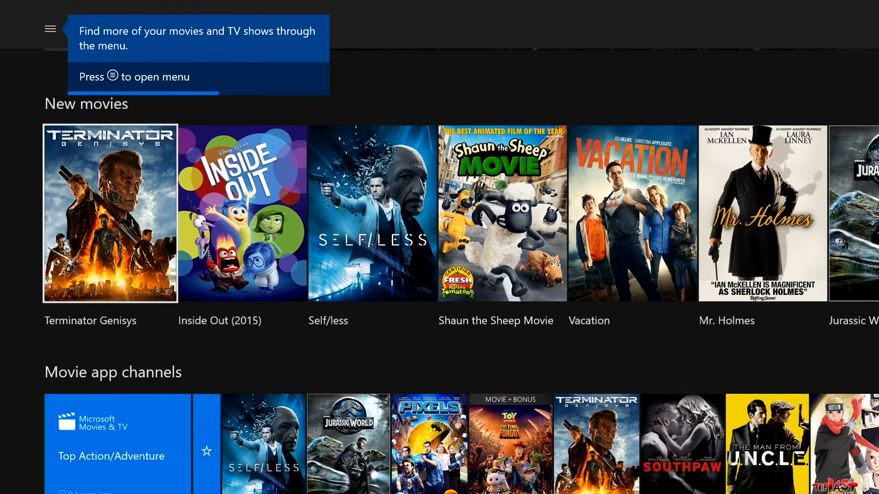
scroll("down", 3)
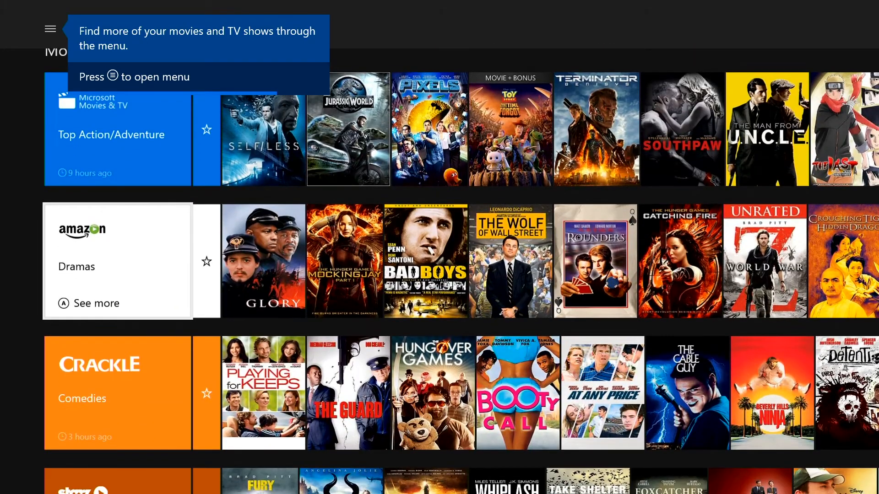
scroll("down", 3)
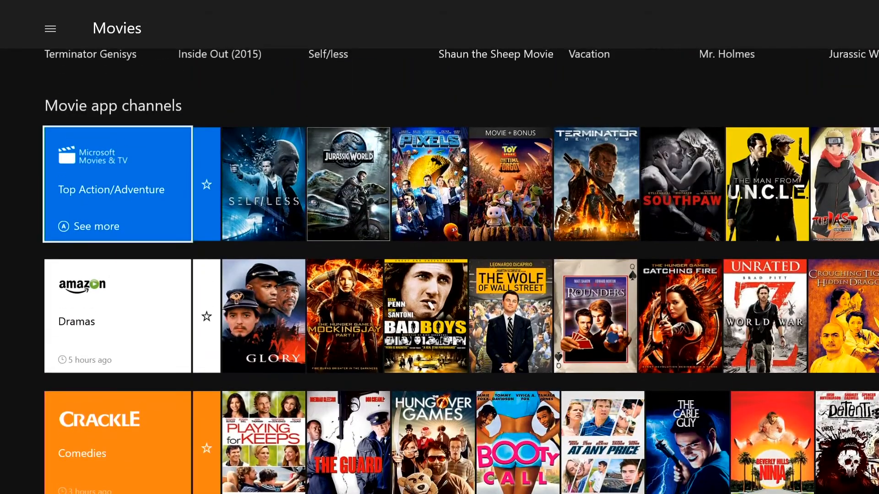
scroll("down", 3)
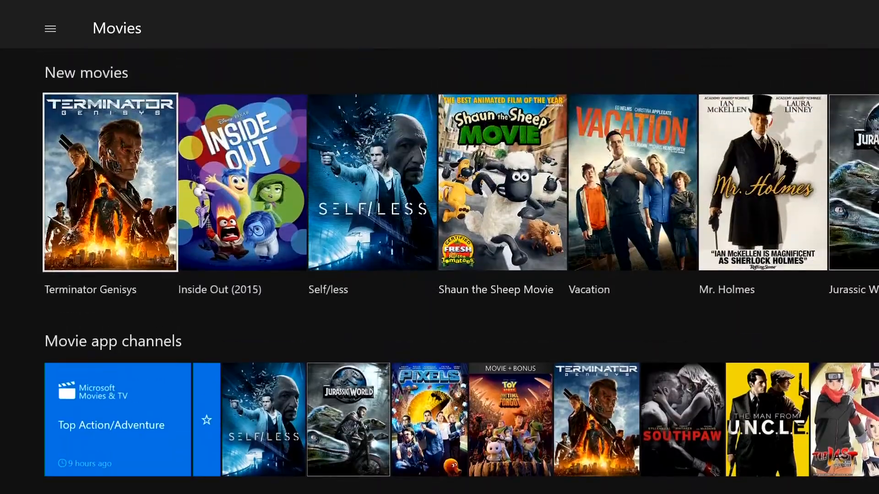
- Back out to OneGuide and go to the Store's Games page featuring Rise of the Tomb Raider
scroll("up", 3)
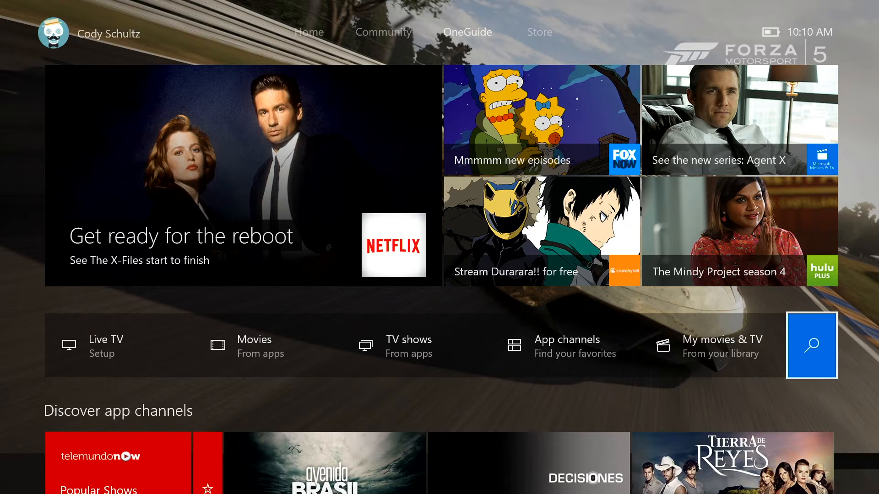
left_click(53, 33)
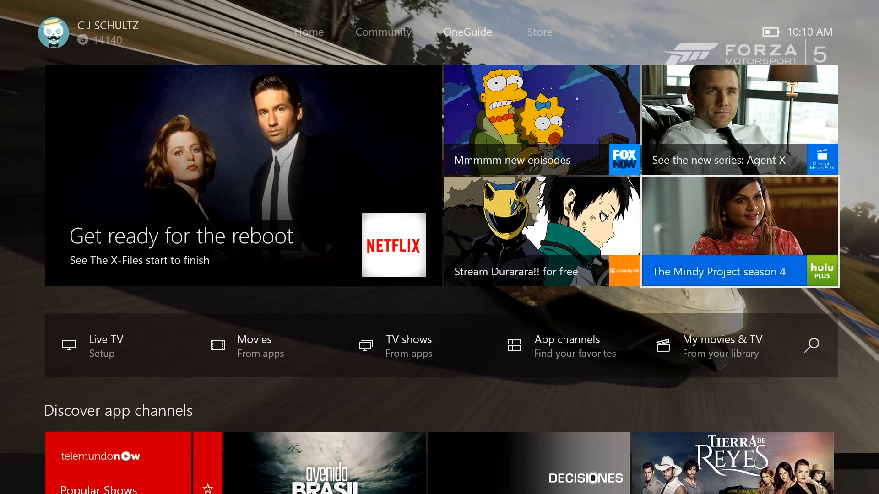
left_click(436, 32)
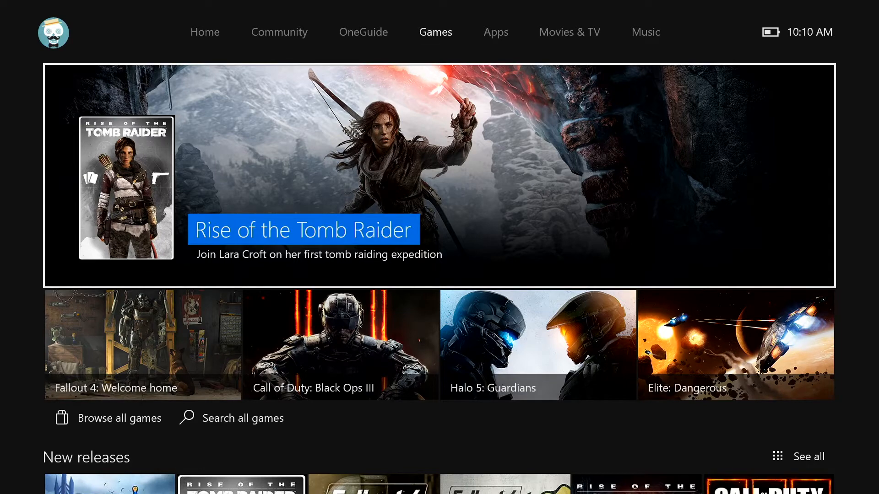
- Reach the New releases row on the Games page and open the full New games list
scroll("down", 3)
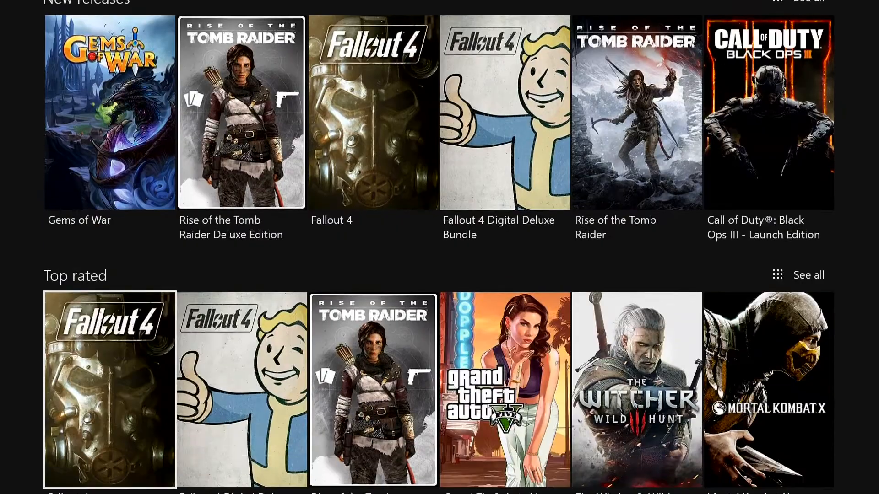
scroll("down", 3)
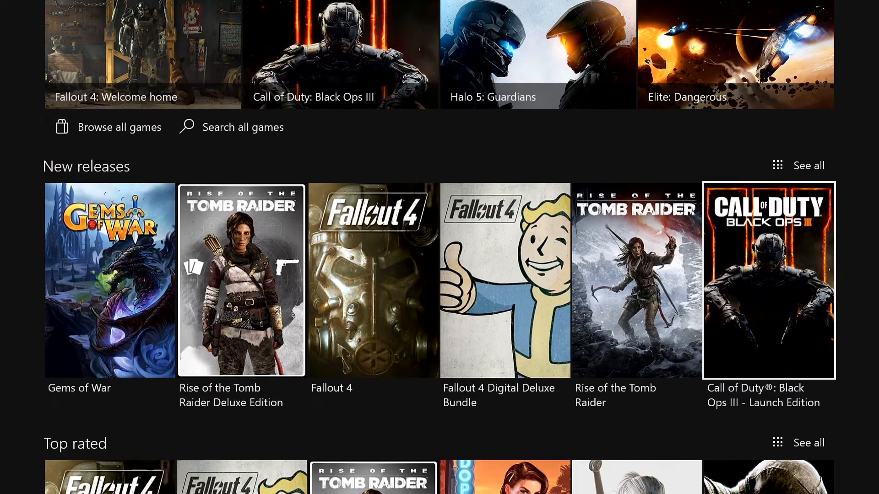
left_click(503, 281)
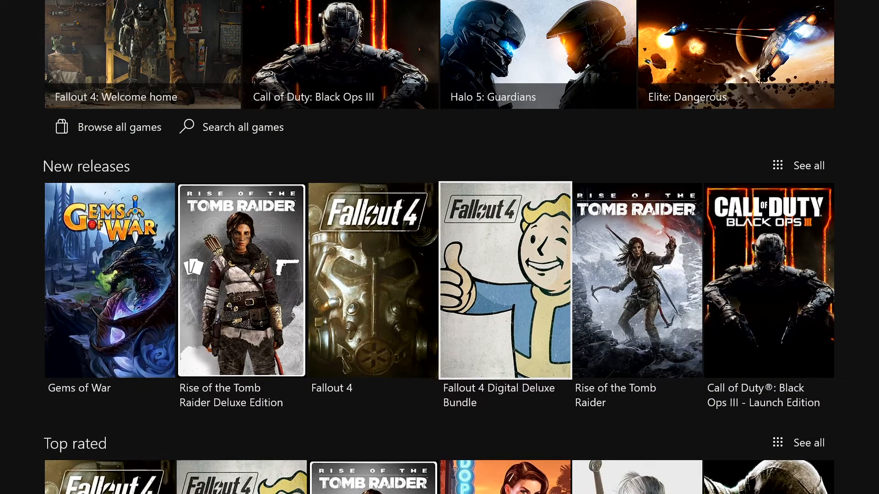
scroll("up", 3)
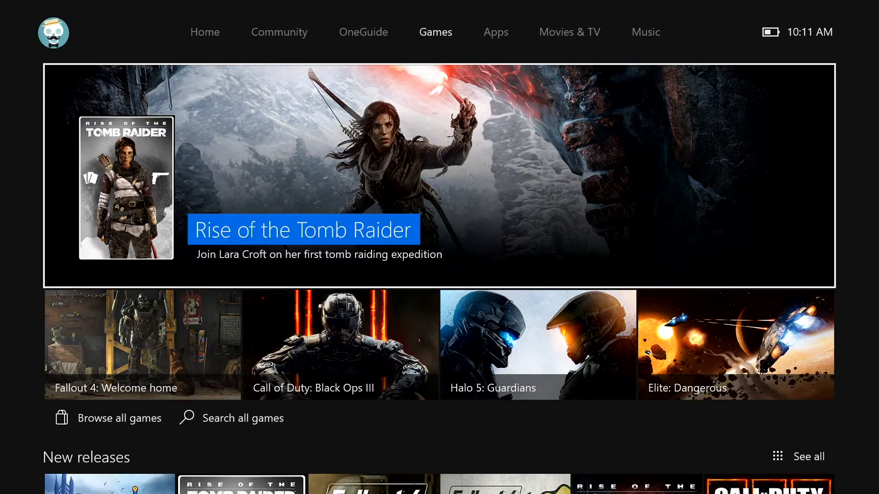
scroll("down", 3)
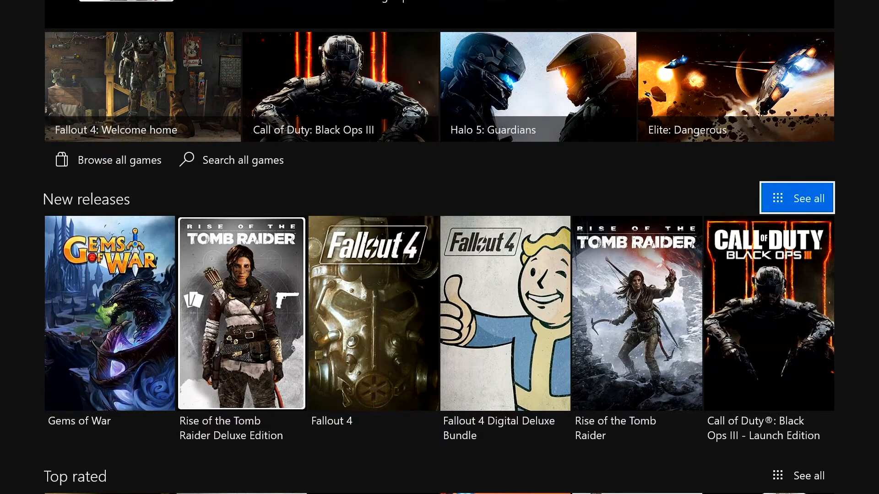
left_click(796, 197)
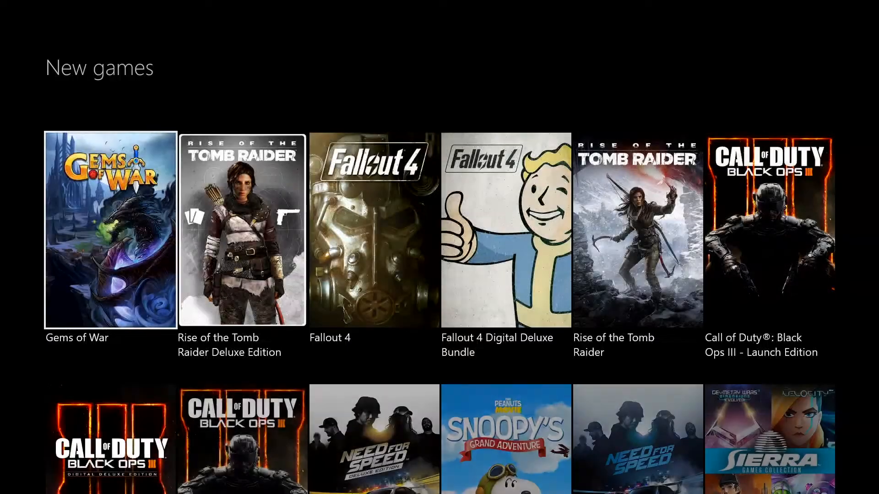
- Browse down through the New games grid
scroll("down", 3)
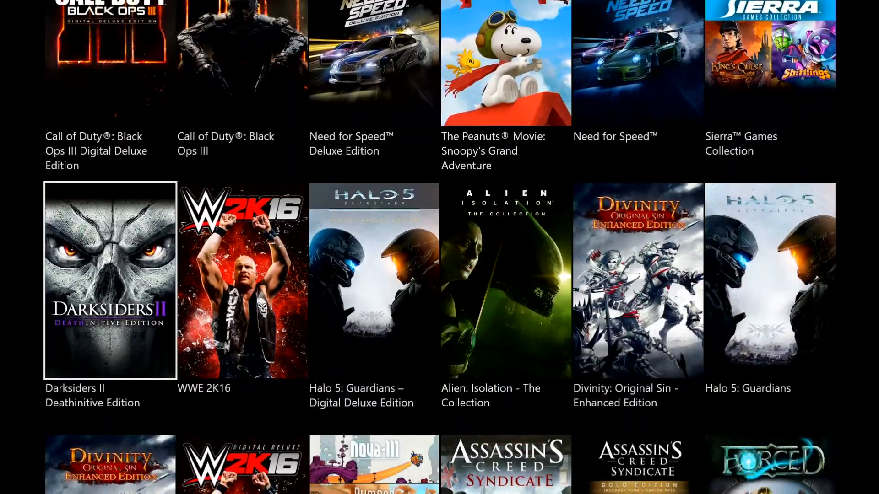
scroll("down", 3)
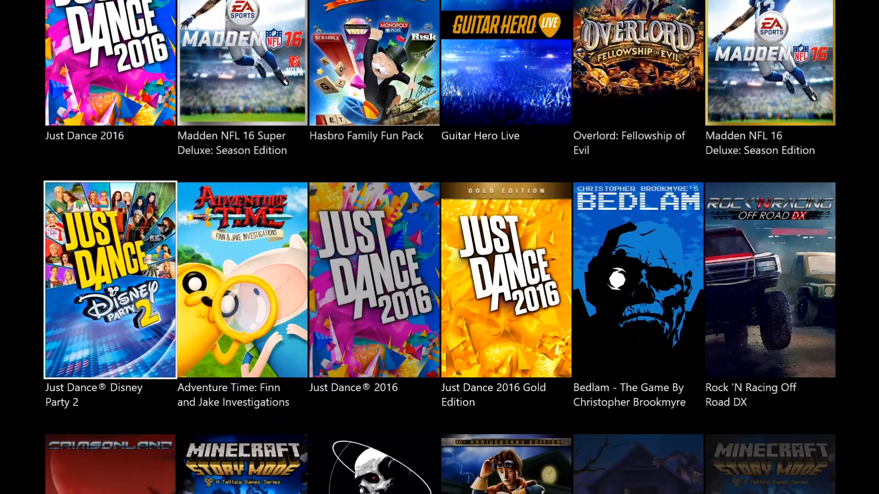
scroll("down", 3)
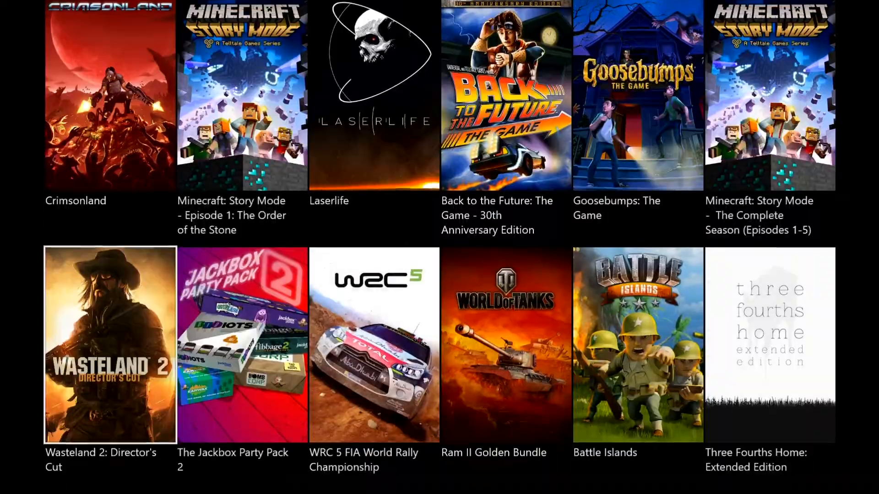
scroll("down", 3)
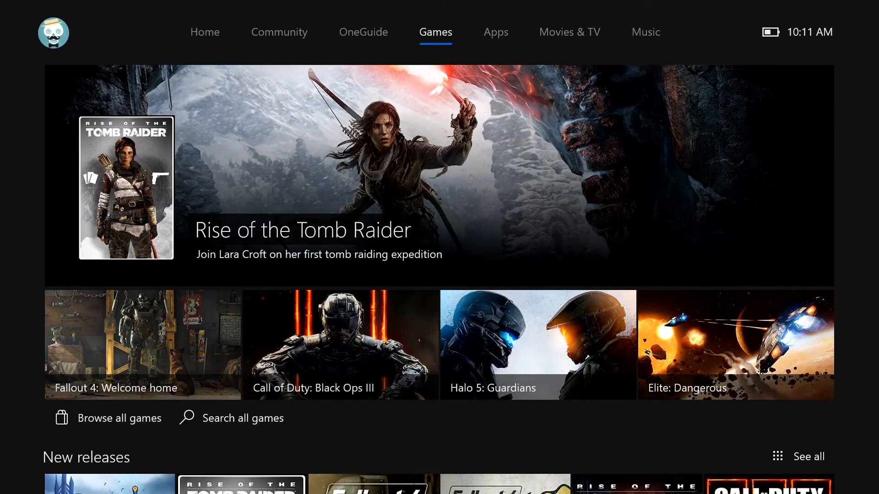
- Move to the Store's Apps page with Hulu Plus and Netflix and reach its New releases row
left_click(495, 32)
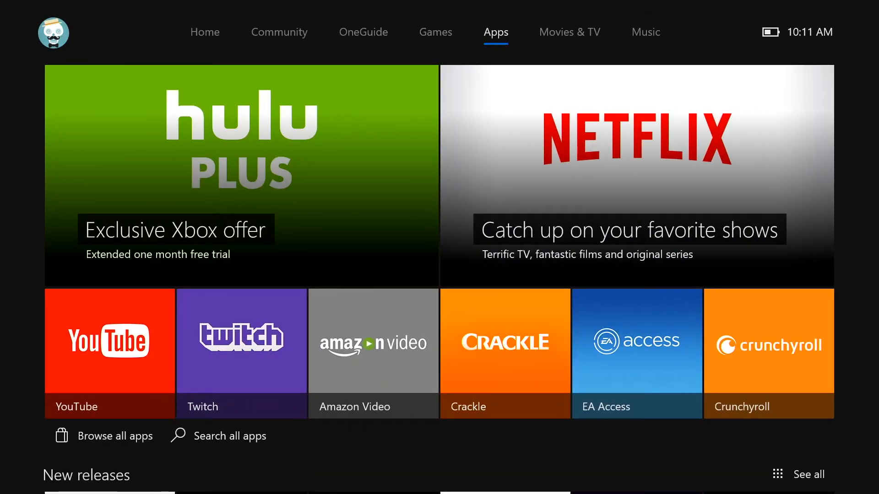
mouse_move(240, 353)
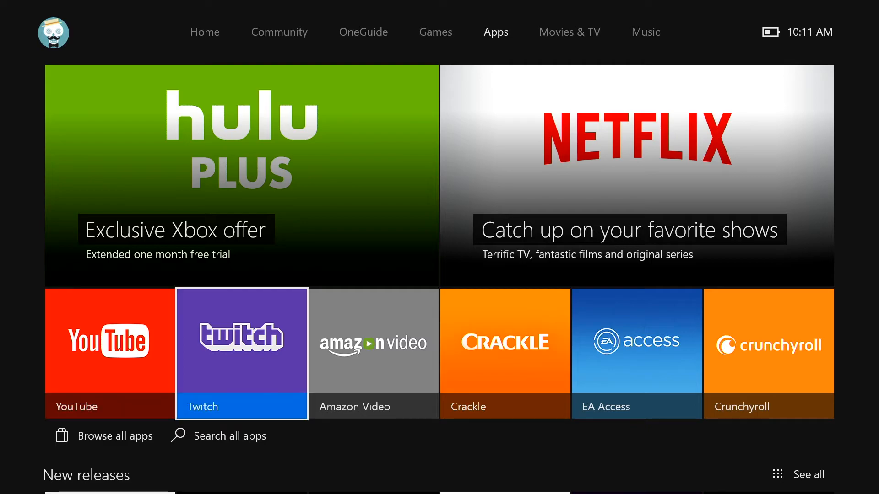
scroll("down", 3)
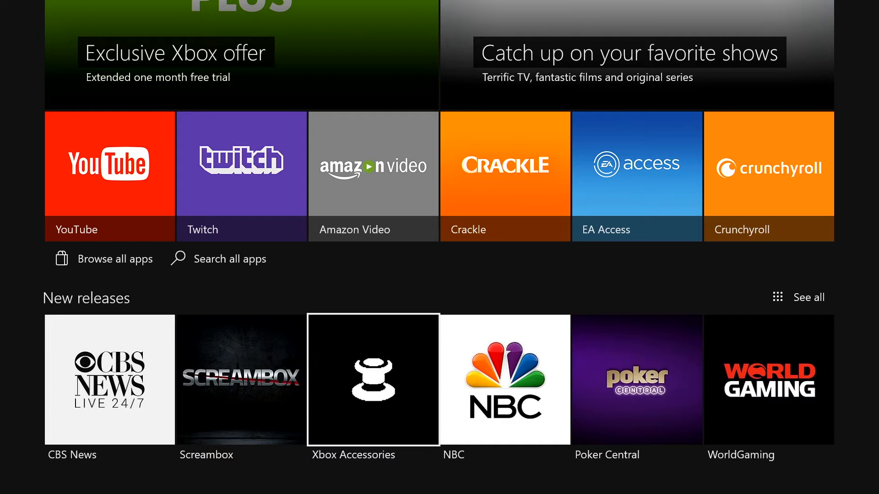
mouse_move(796, 297)
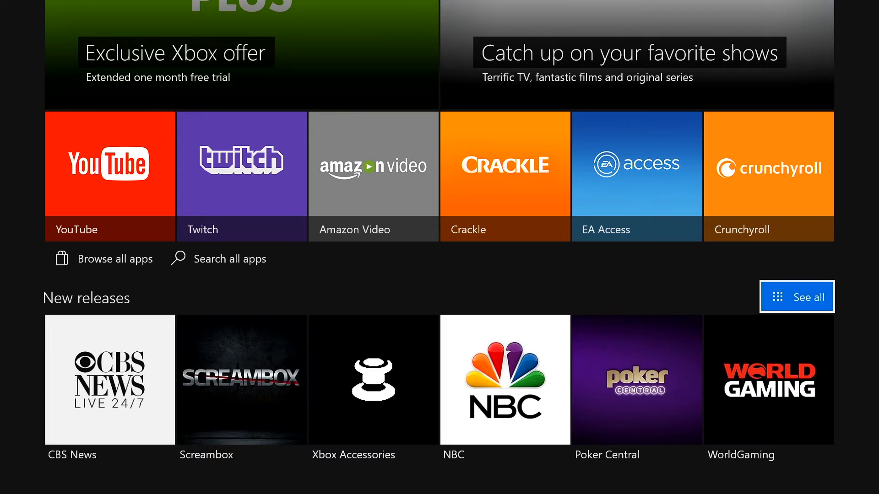
- Scroll the Browse all apps grid to its end, reaching Amazon Instant Video, Hulu and Skype
scroll("down", 3)
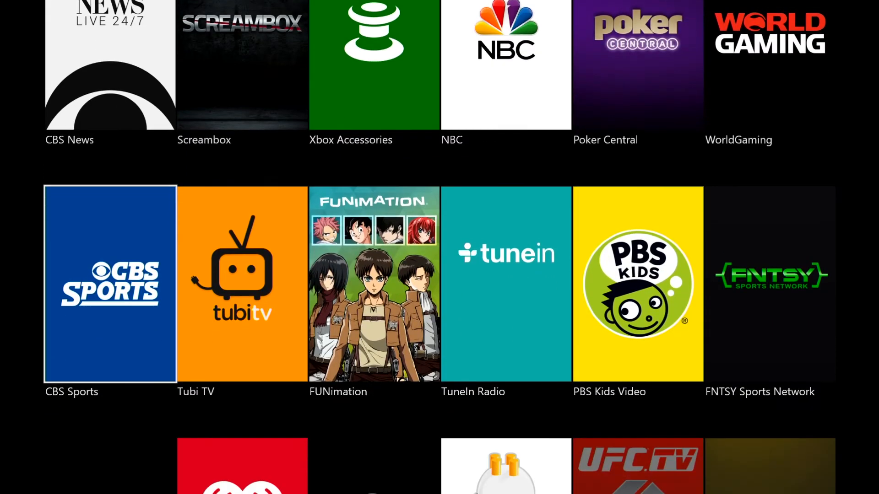
scroll("down", 3)
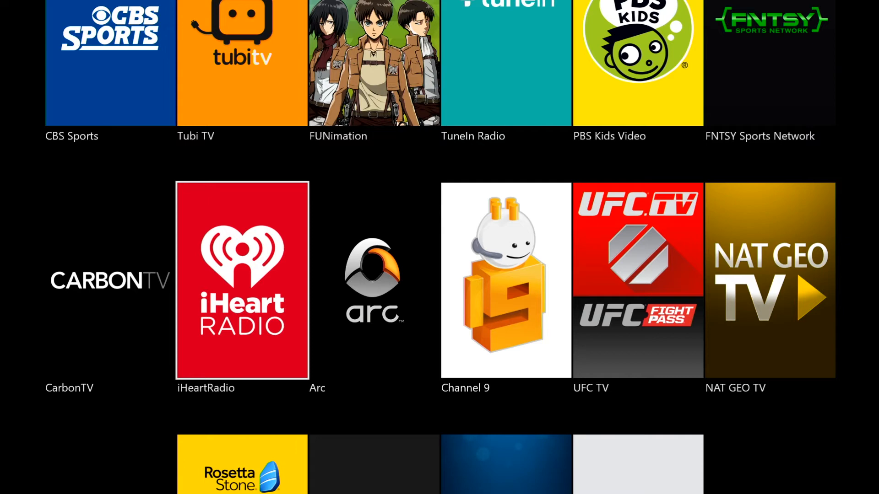
scroll("down", 3)
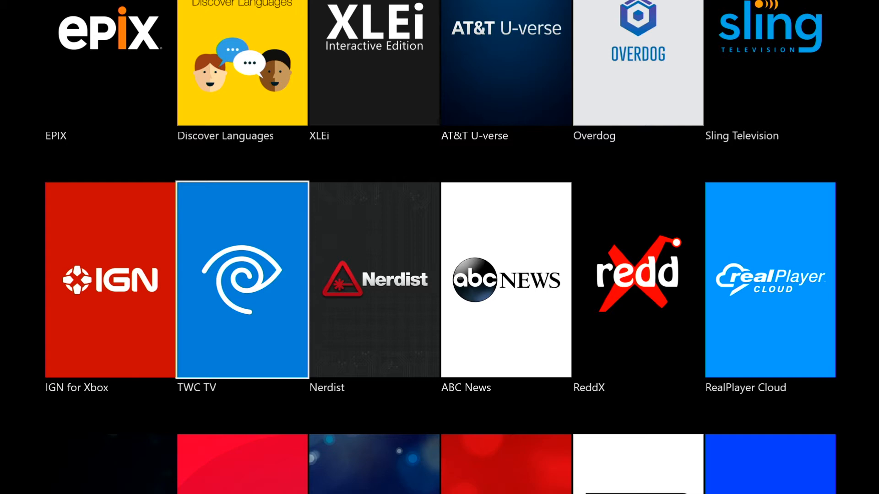
scroll("down", 3)
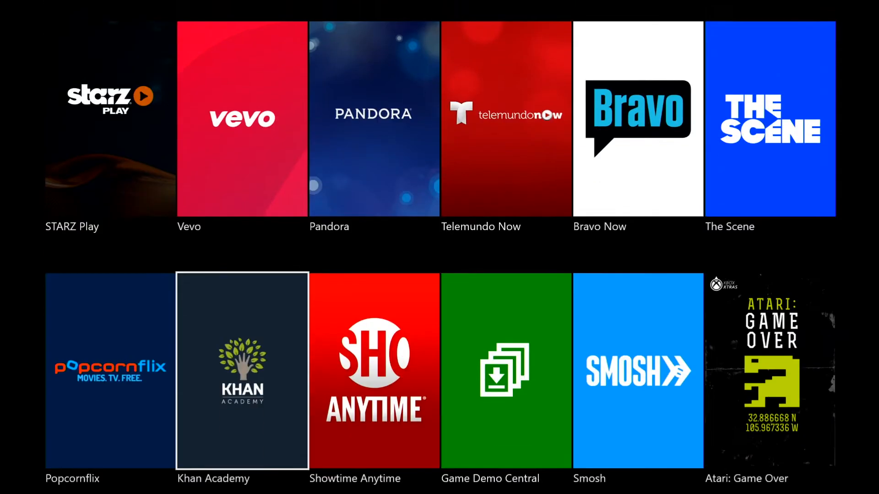
scroll("down", 3)
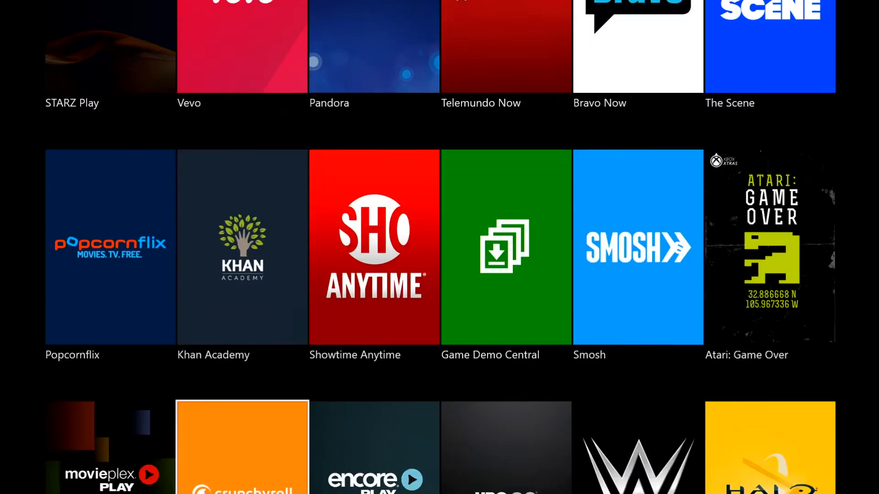
scroll("down", 3)
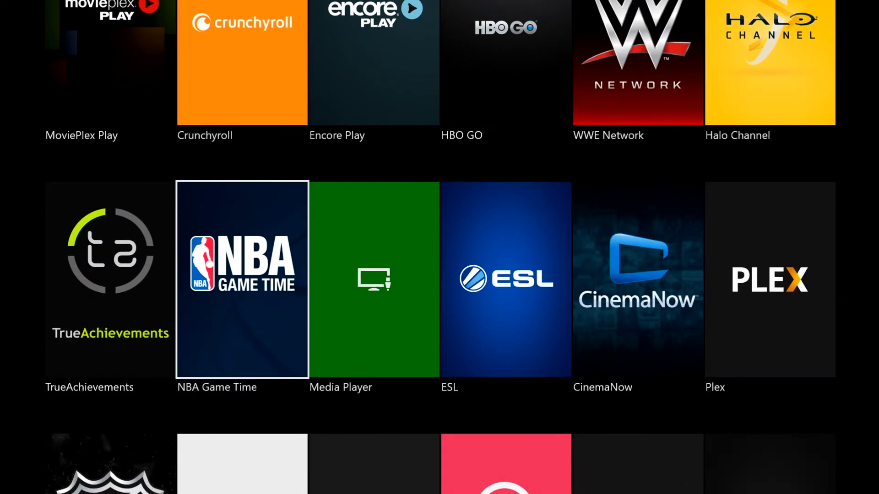
scroll("down", 3)
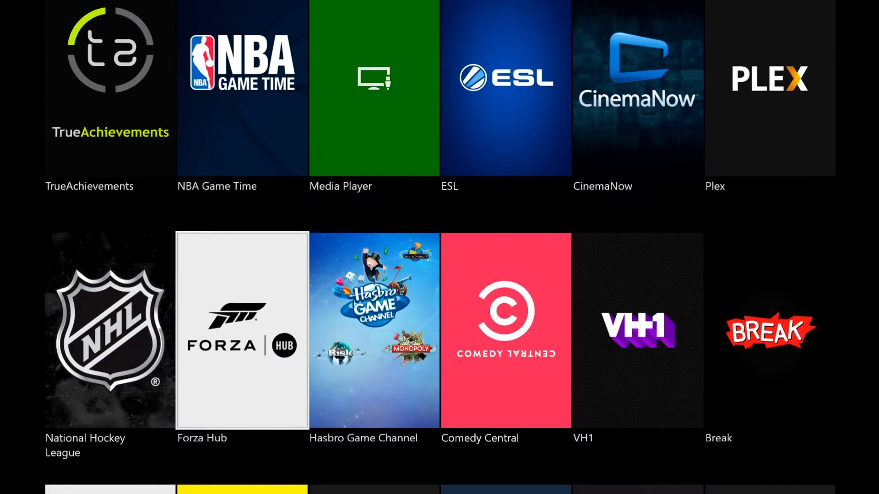
scroll("down", 3)
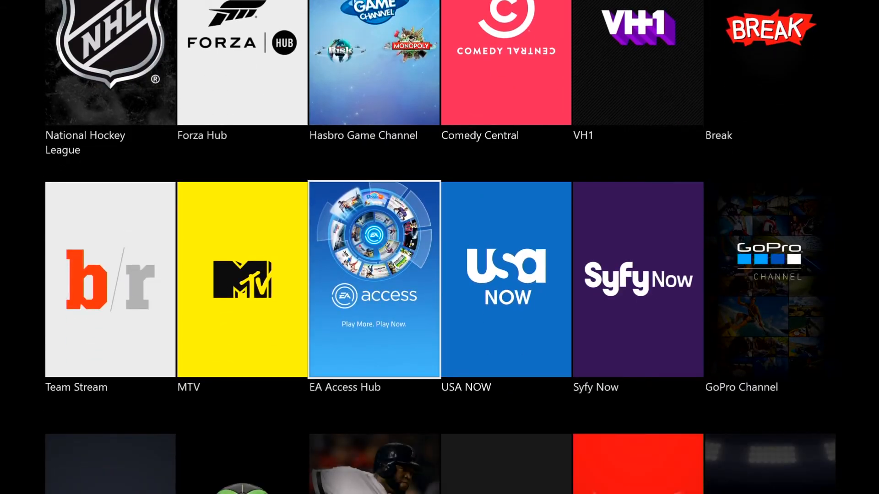
scroll("down", 3)
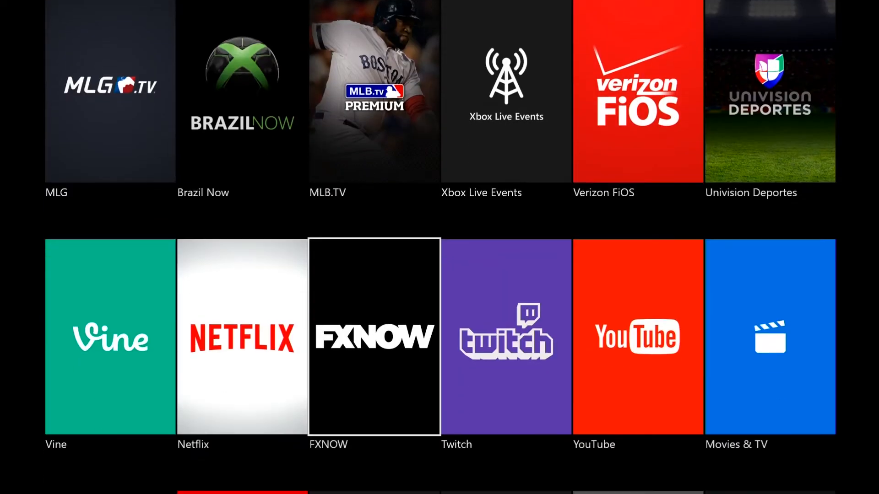
scroll("down", 3)
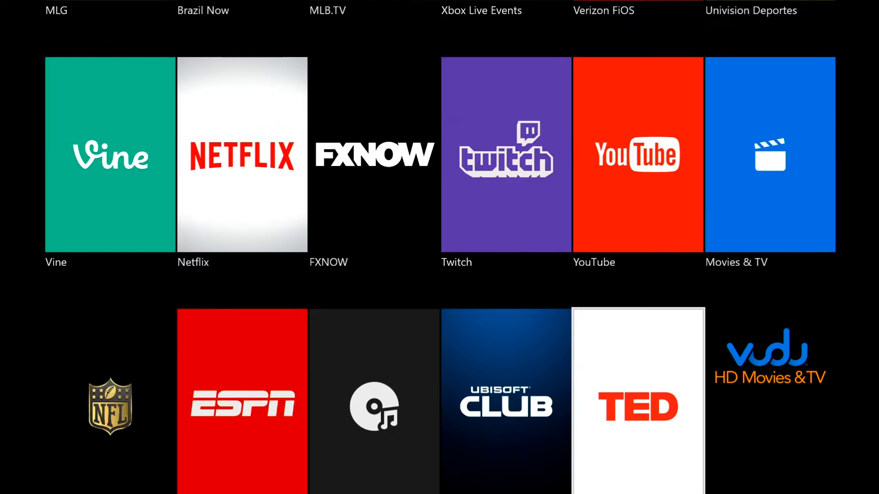
scroll("down", 3)
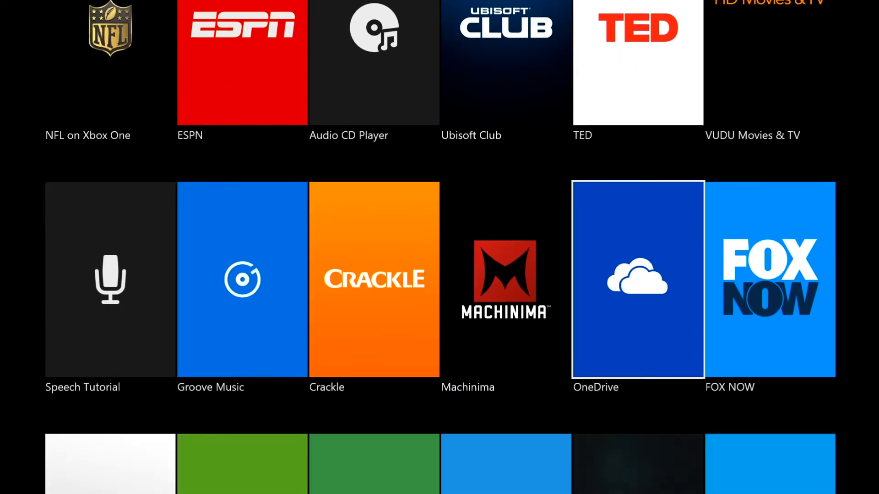
scroll("down", 3)
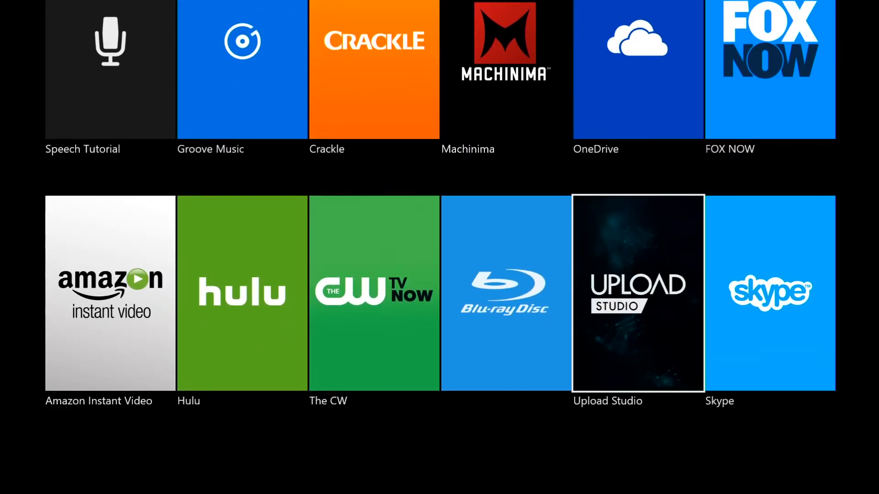
mouse_move(505, 292)
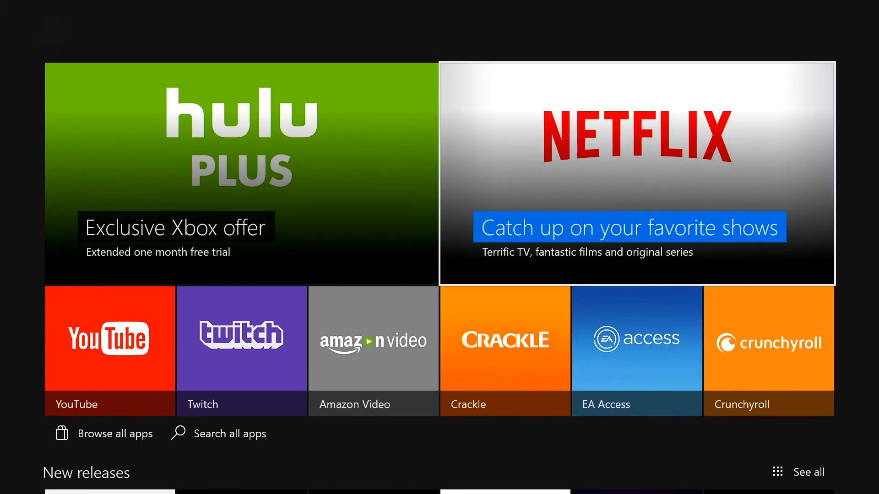
- Go to the Movies & TV page featuring The Bond Collection, browse its New movies row, and return to the top
left_click(569, 32)
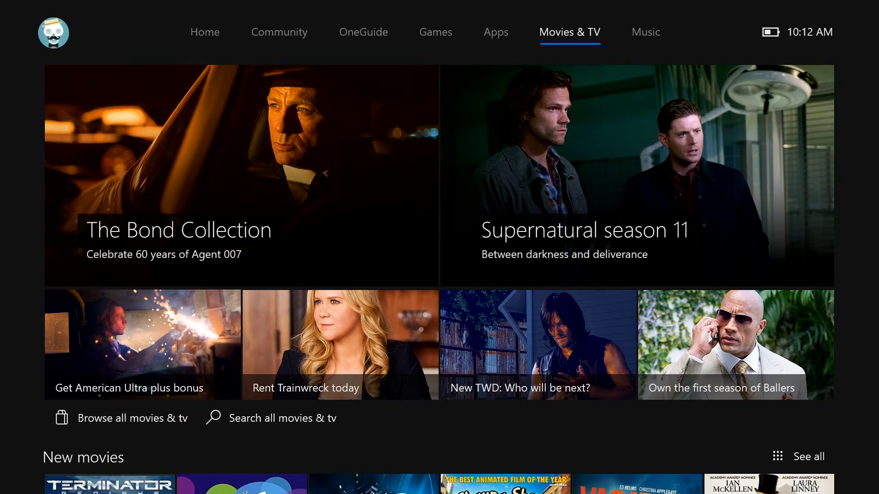
mouse_move(142, 344)
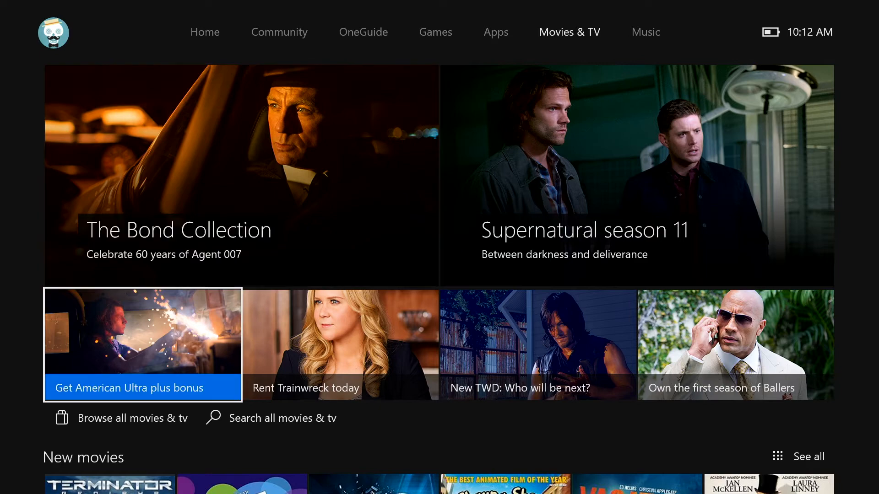
scroll("down", 3)
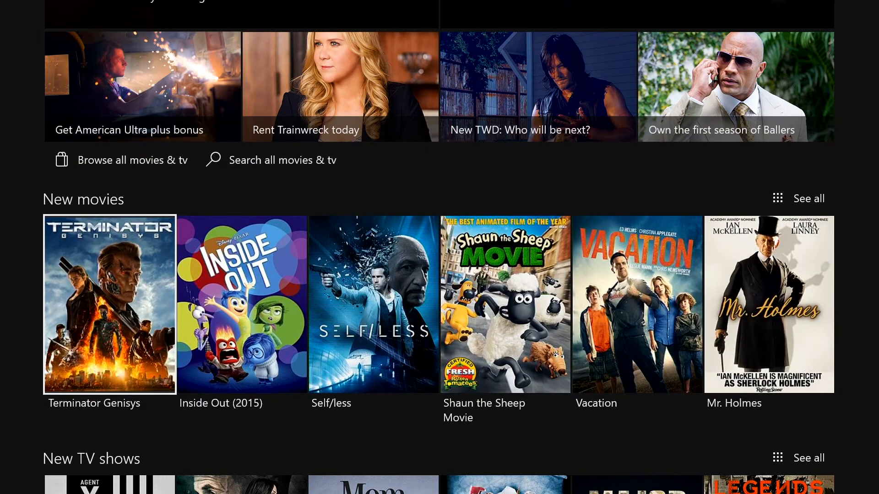
scroll("down", 3)
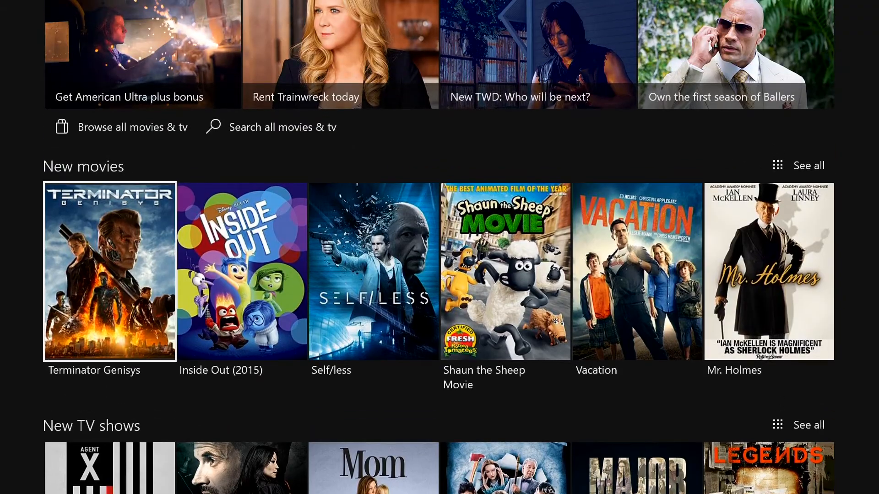
scroll("down", 3)
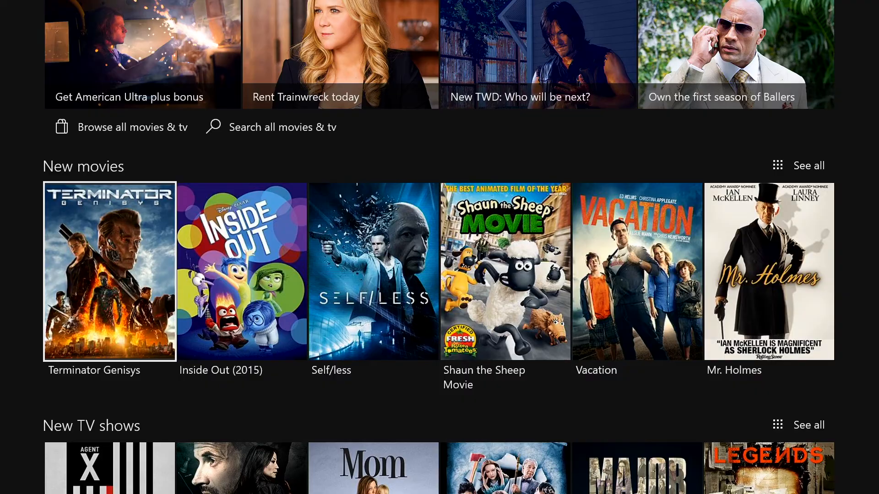
scroll("up", 3)
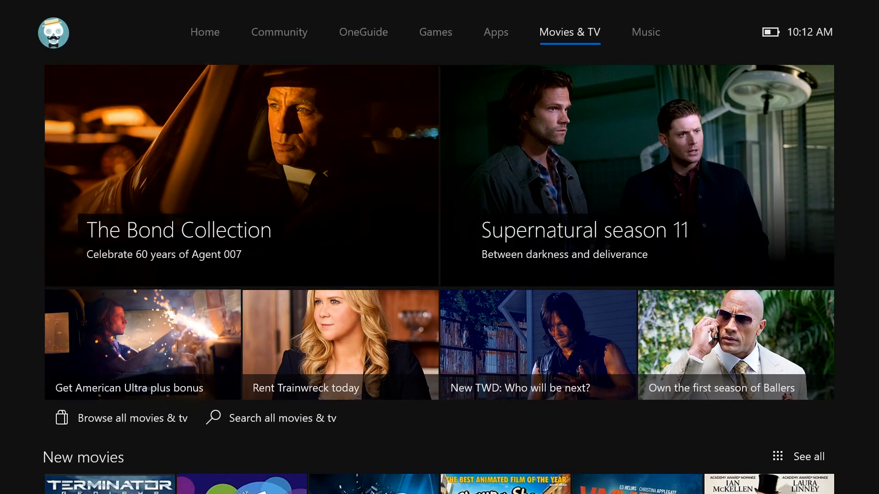
left_click(364, 32)
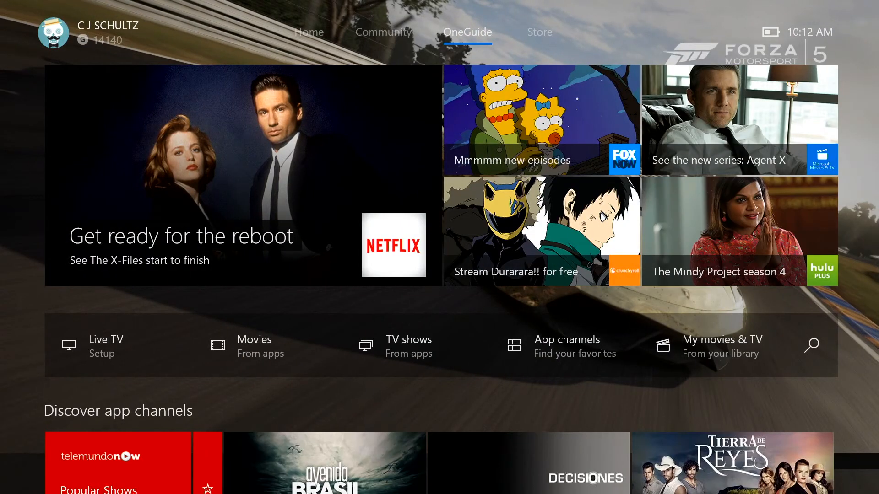
left_click(382, 32)
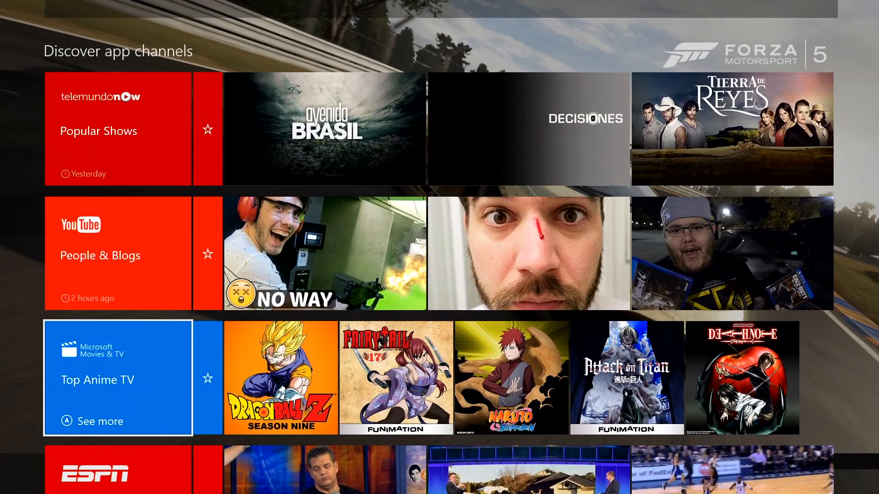
scroll("up", 3)
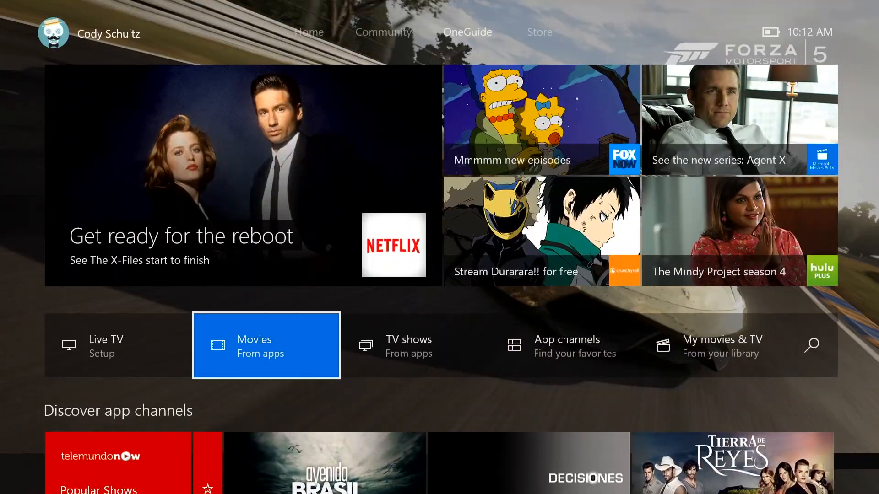
left_click(468, 32)
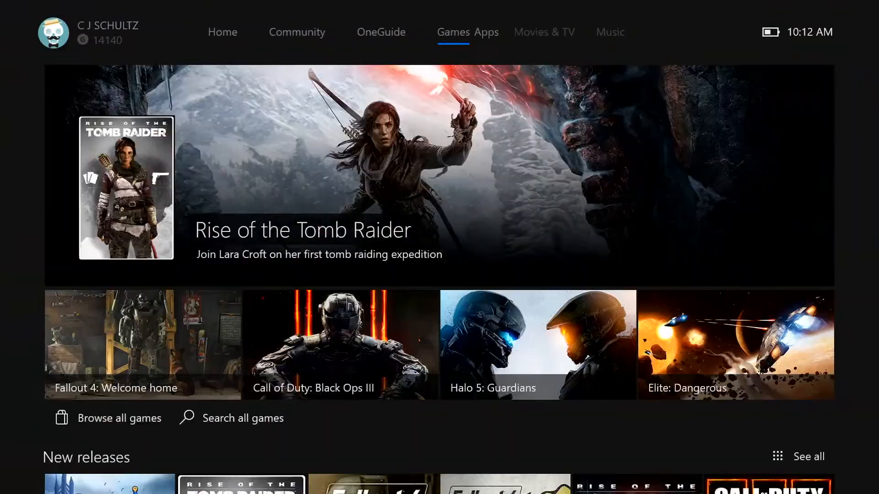
left_click(570, 32)
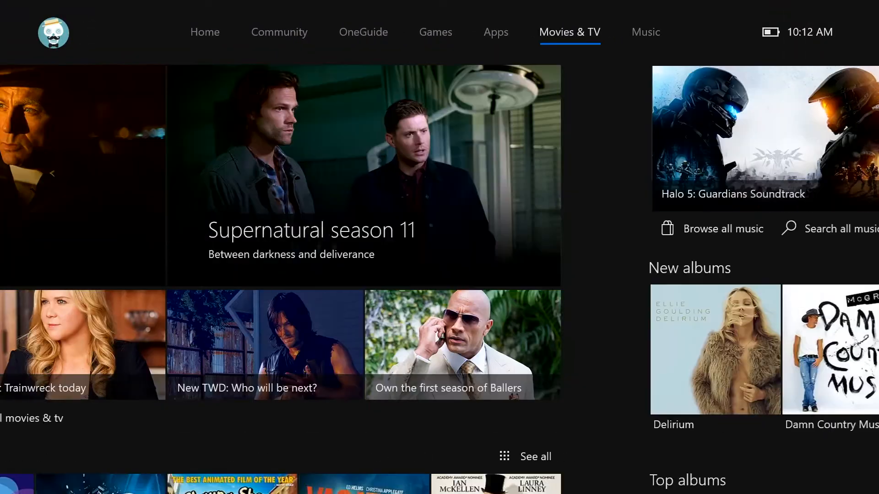
scroll("down", 3)
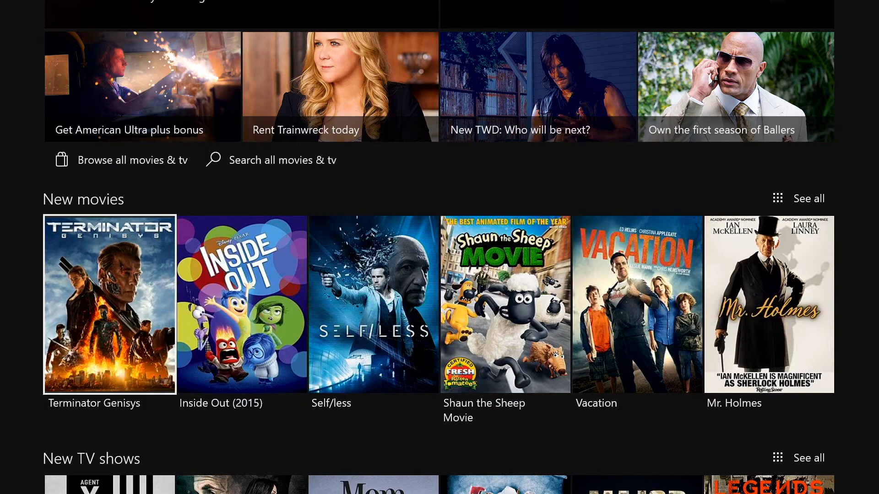
scroll("up", 3)
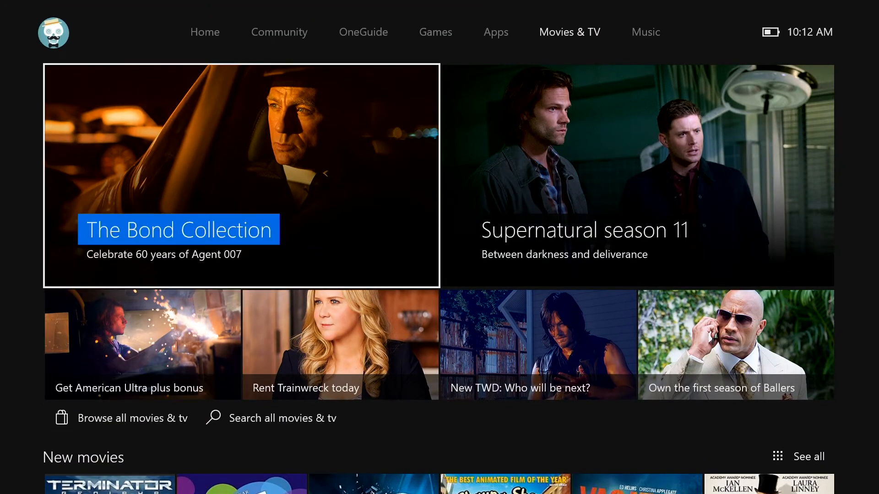
- Go to the Music page and select the Delirium album from Top albums, opening Groove Music's store page
left_click(646, 32)
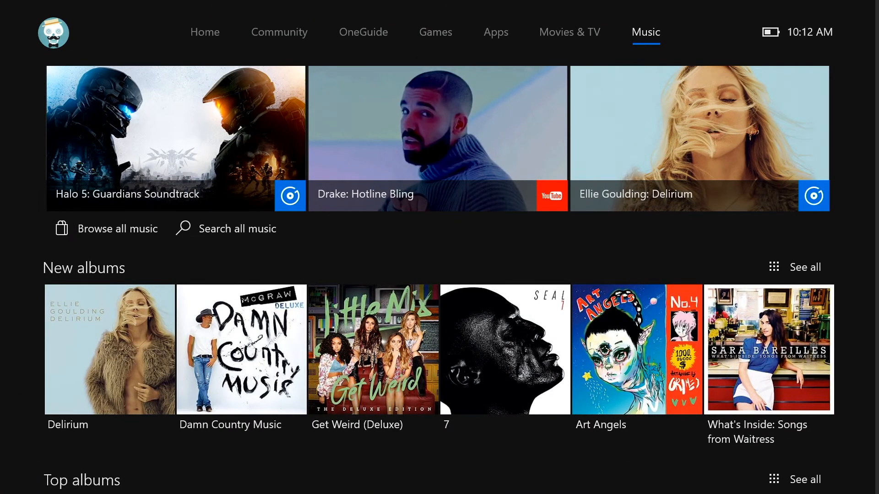
scroll("down", 3)
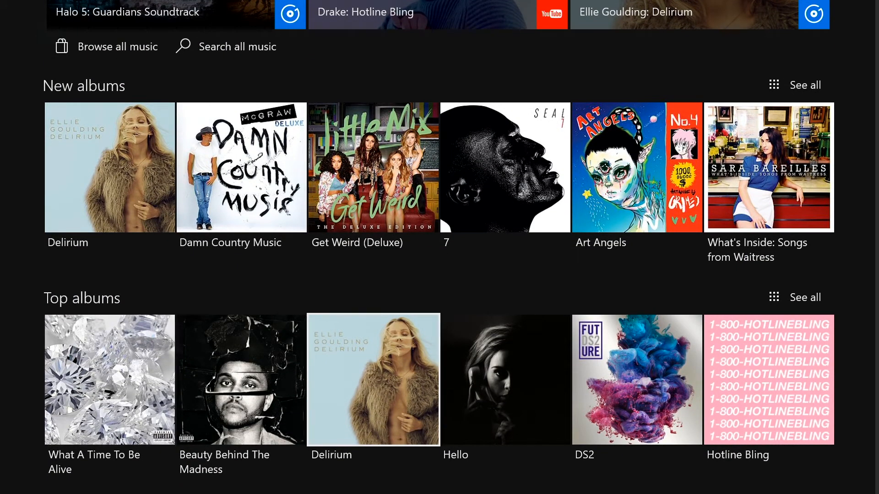
left_click(237, 47)
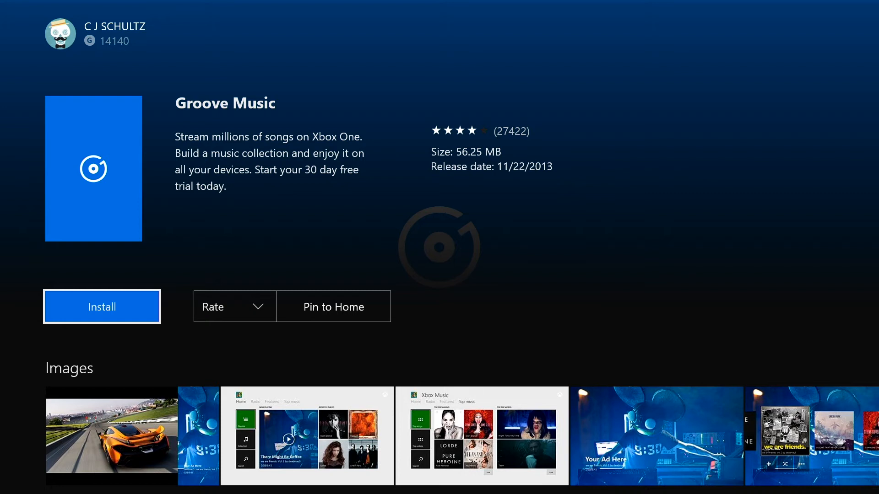
- Select the Halo 5: Guardians Soundtrack, leave Groove Music's page, and go to the Store's Apps page
scroll("down", 3)
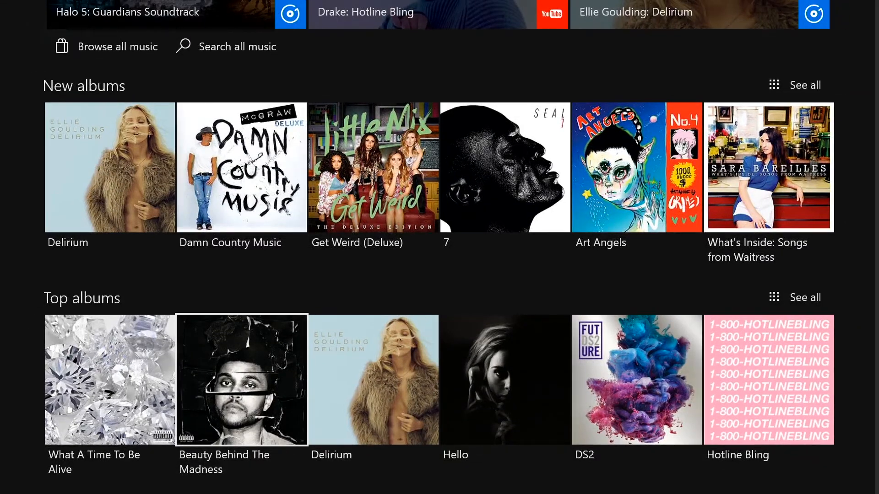
scroll("up", 3)
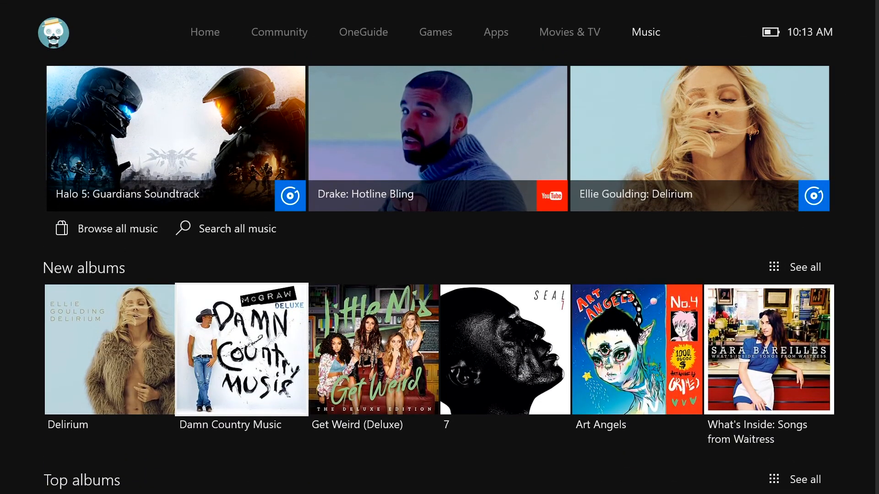
mouse_move(174, 138)
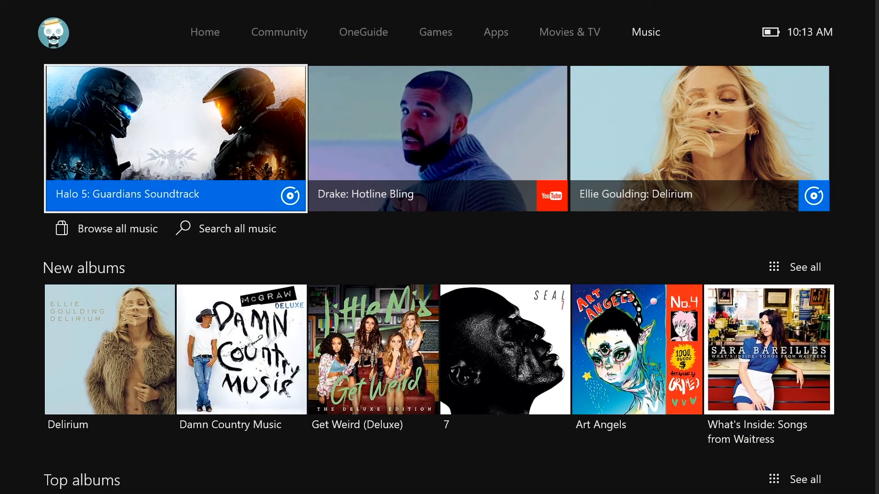
left_click(437, 138)
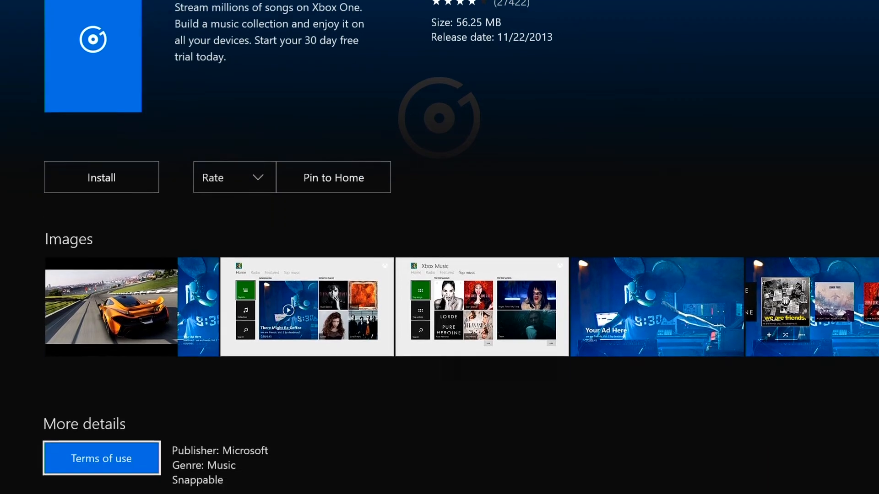
left_click(645, 32)
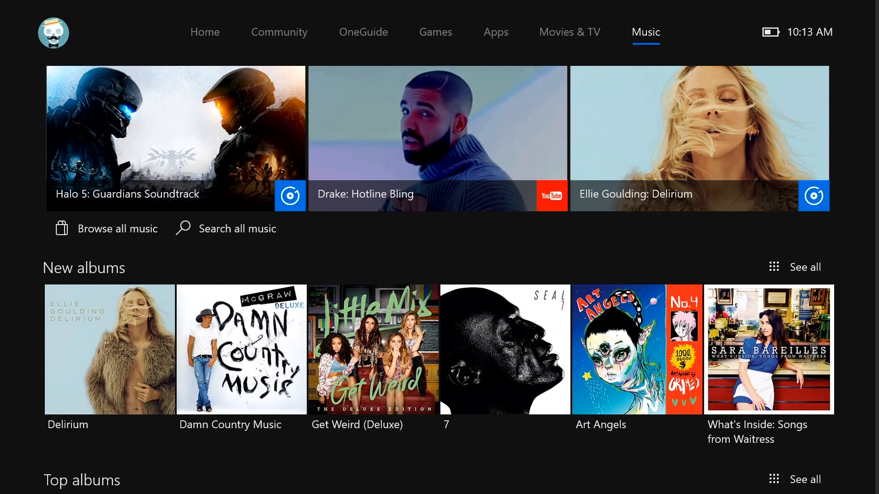
left_click(496, 32)
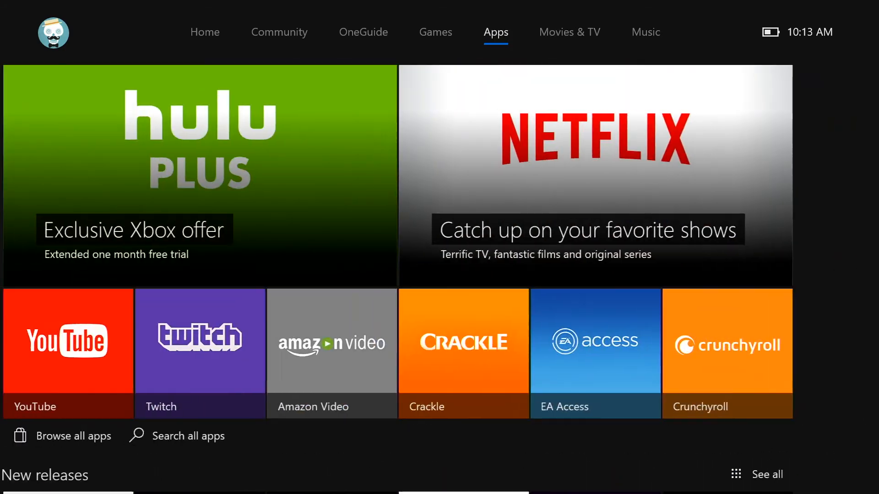
- Review the guide's Sign in and Parties panels, then close it back to Home
left_click(364, 32)
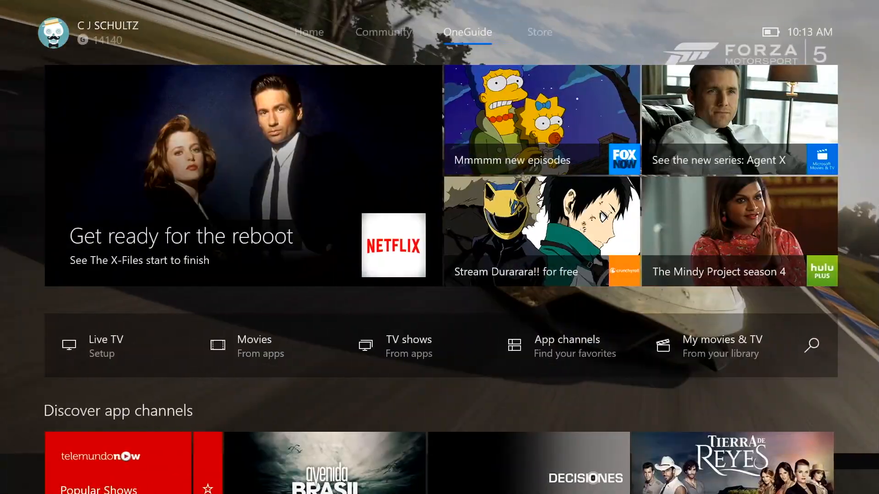
left_click(308, 32)
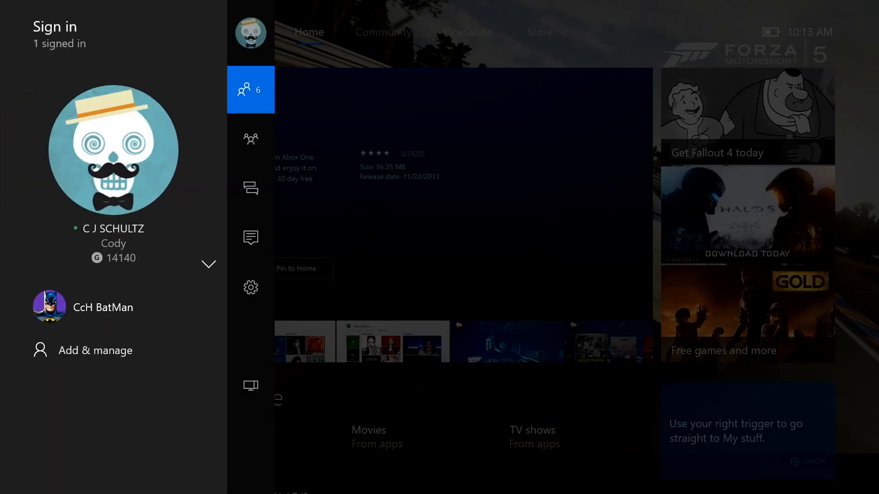
left_click(250, 138)
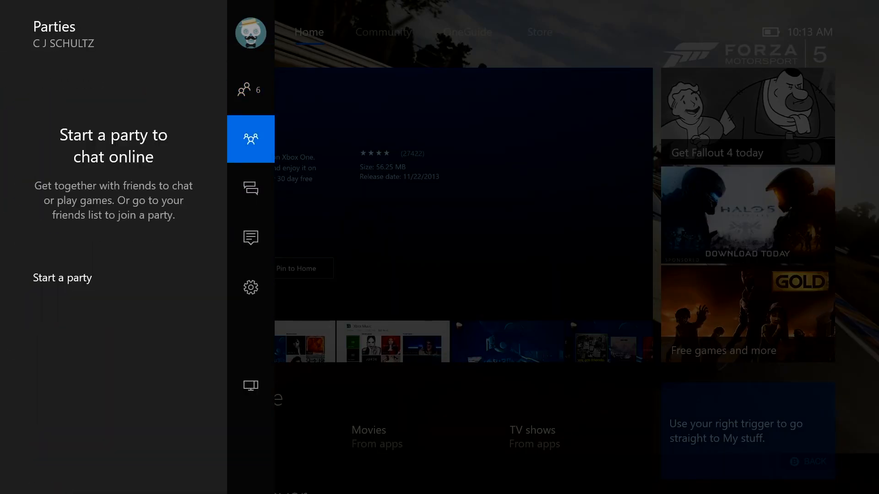
left_click(250, 238)
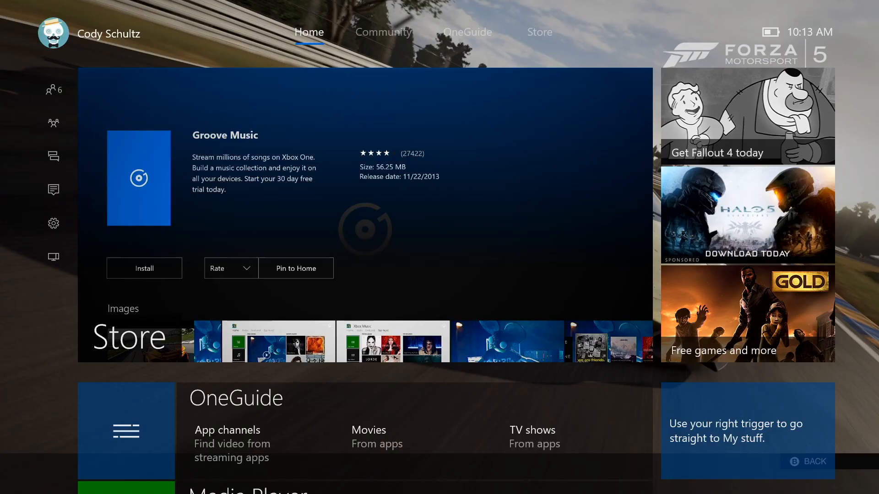
- Switch from Home to the Community tab to show the friends activity feed
left_click(383, 32)
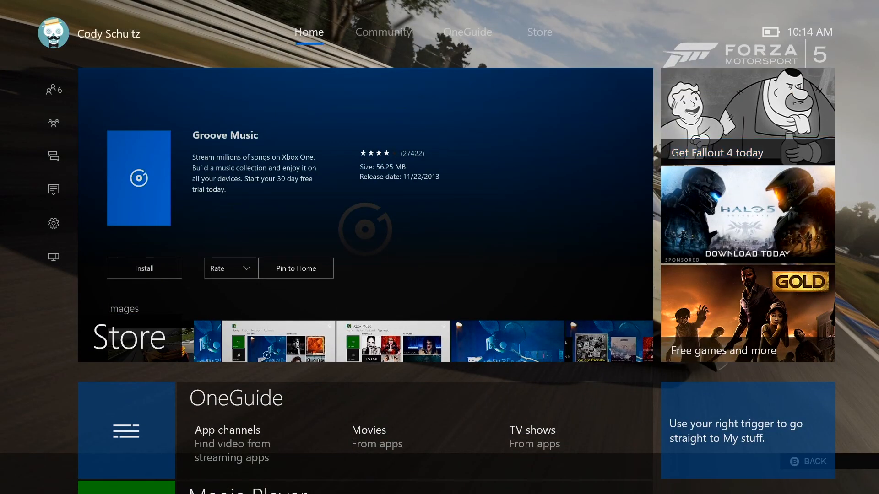
left_click(384, 32)
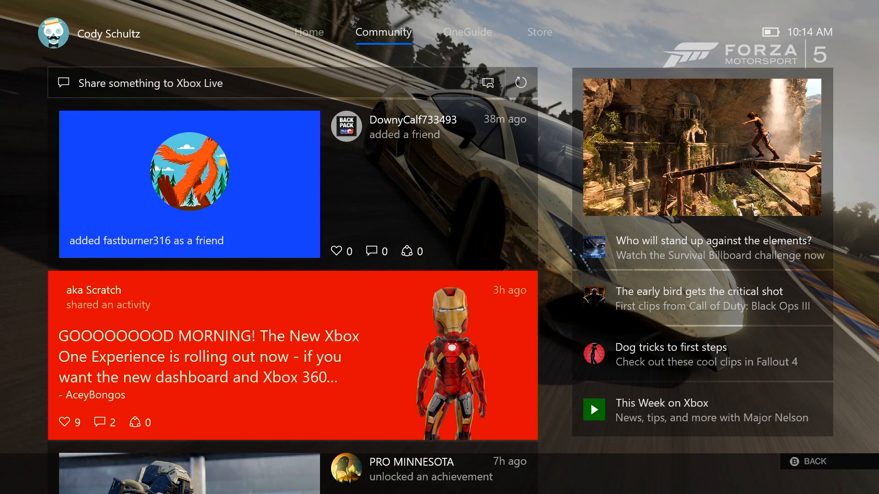